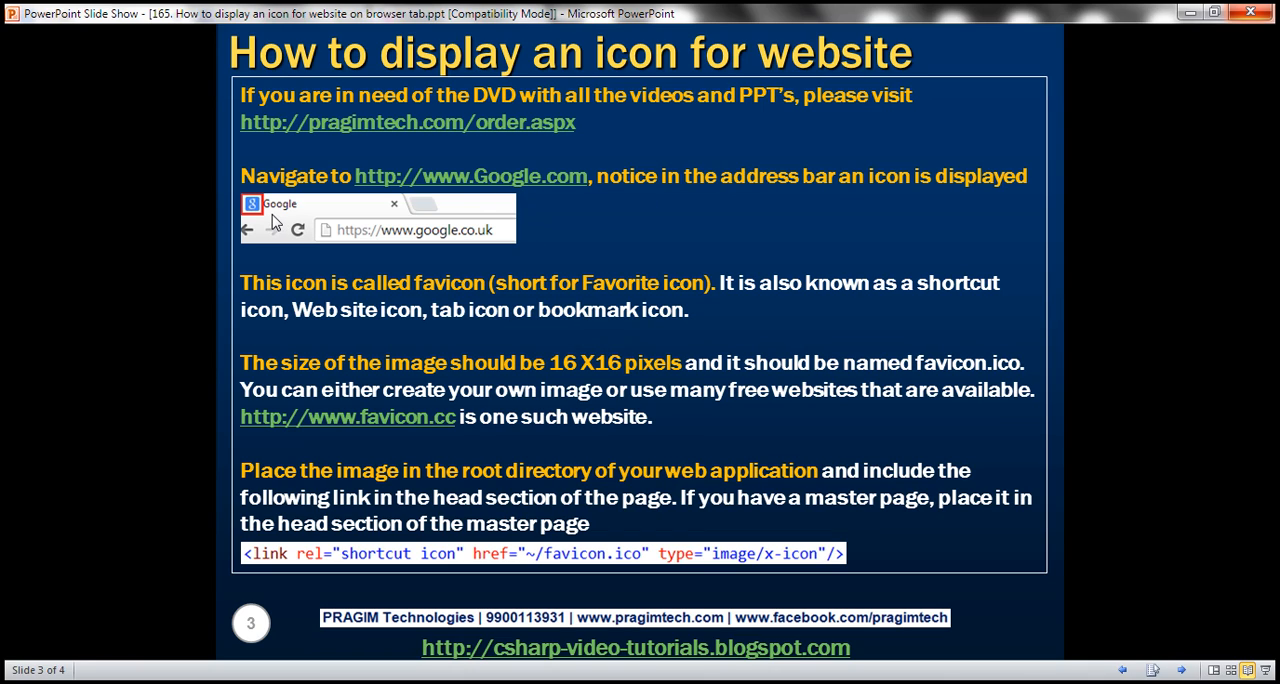
{"action": "mouse_move", "coordinate": [205, 533]}
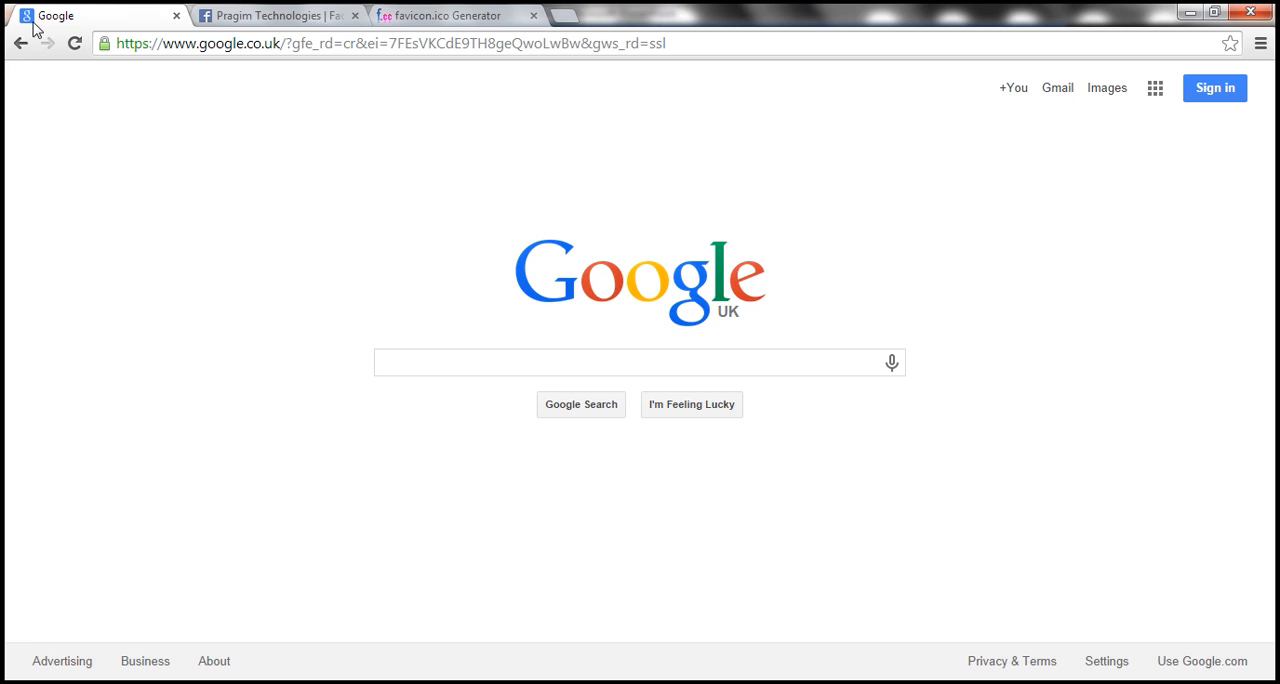
Switch to the Pragim Technologies Facebook tab to see its site icon.
{"action": "left_click", "coordinate": [275, 15]}
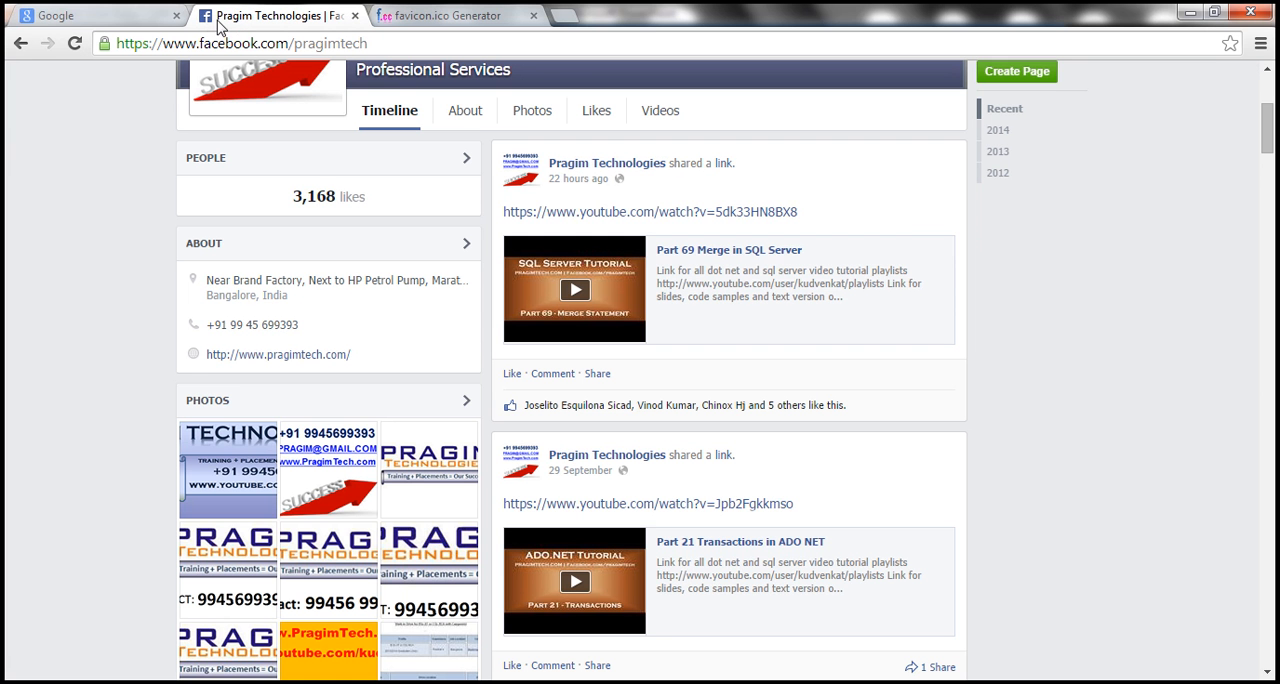
{"action": "mouse_move", "coordinate": [332, 655]}
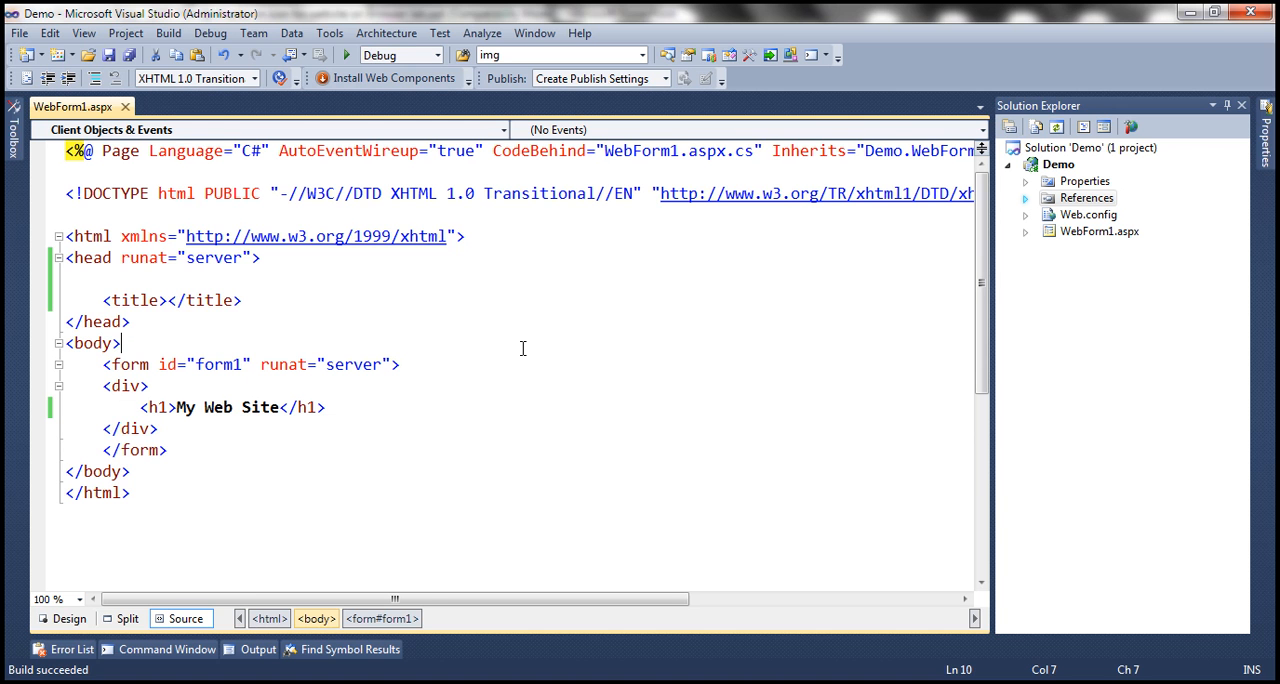
{"action": "mouse_move", "coordinate": [569, 348]}
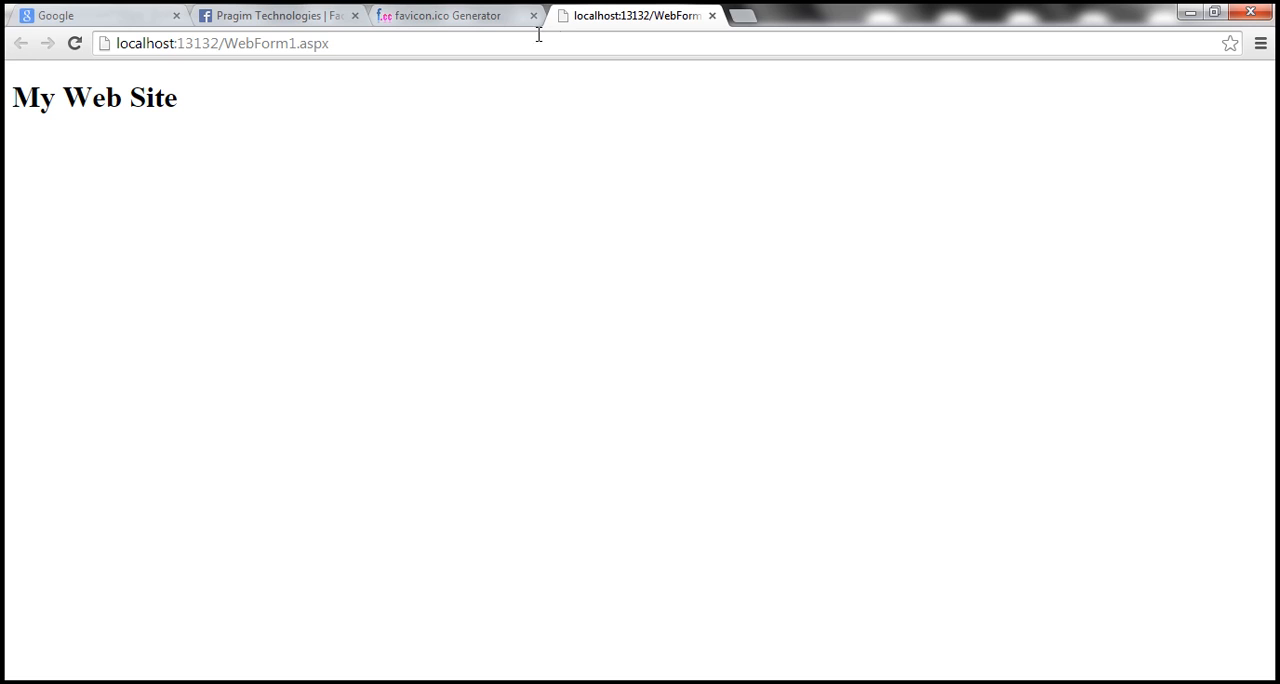
{"action": "mouse_move", "coordinate": [567, 24]}
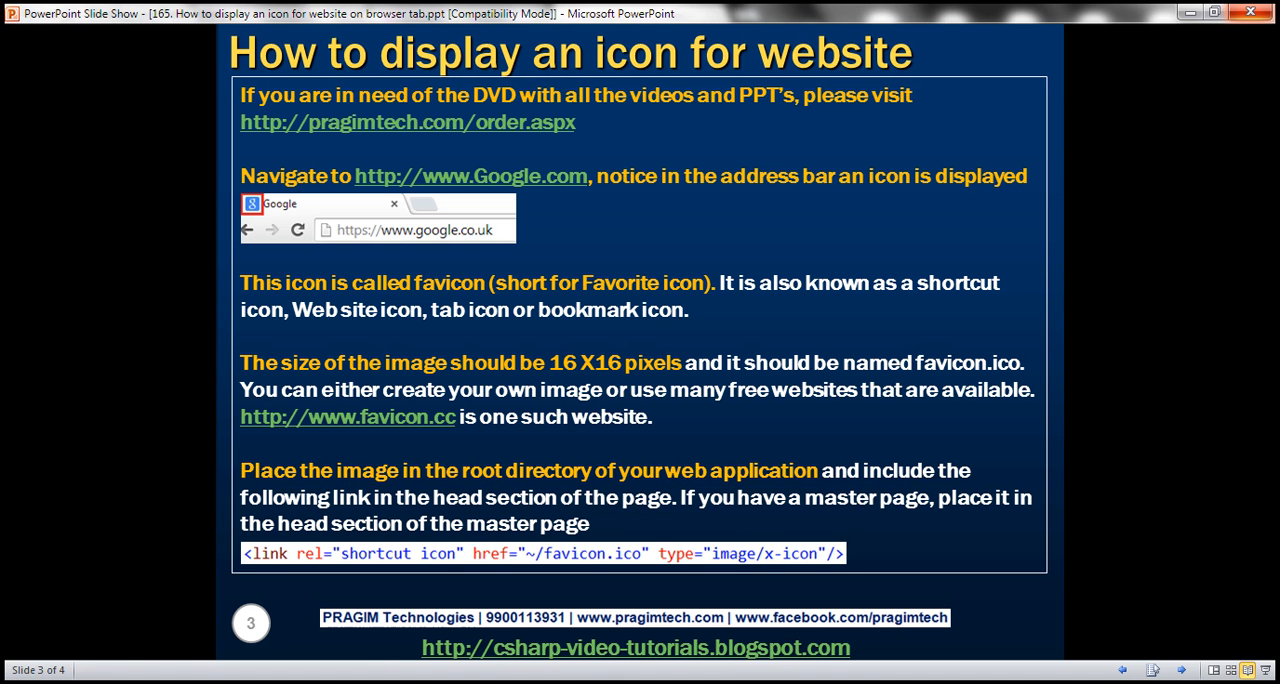
{"action": "mouse_move", "coordinate": [485, 451]}
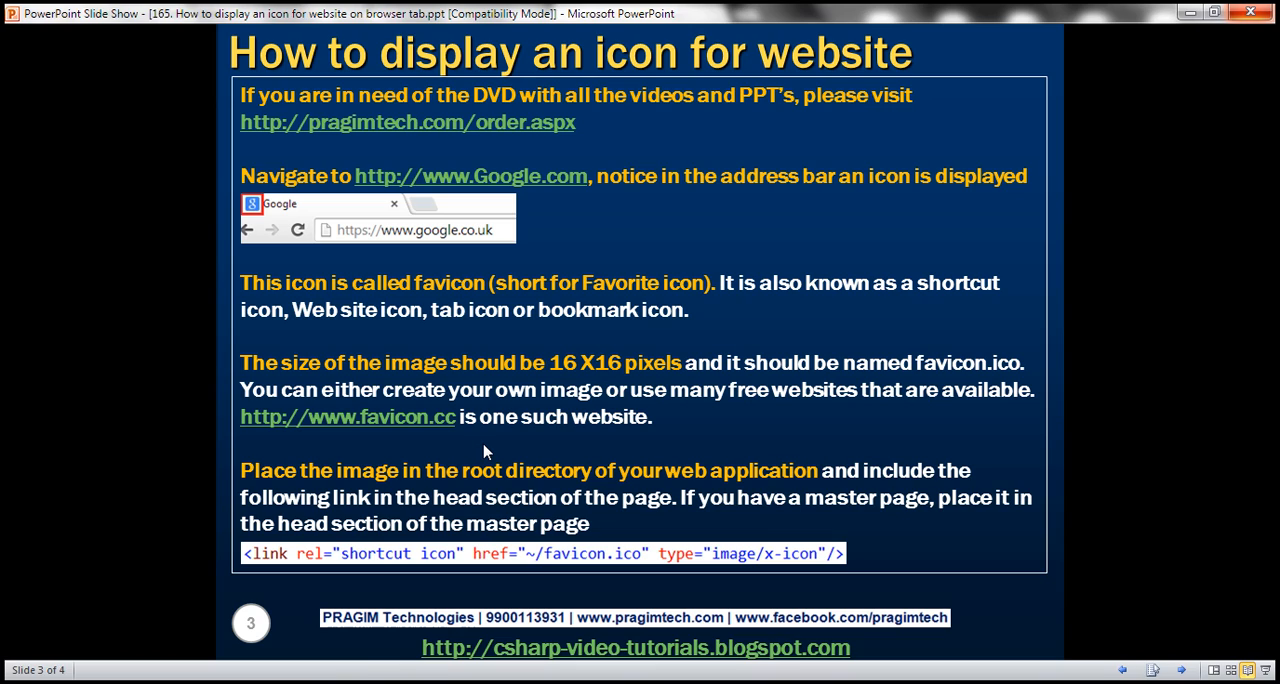
{"action": "mouse_move", "coordinate": [613, 390]}
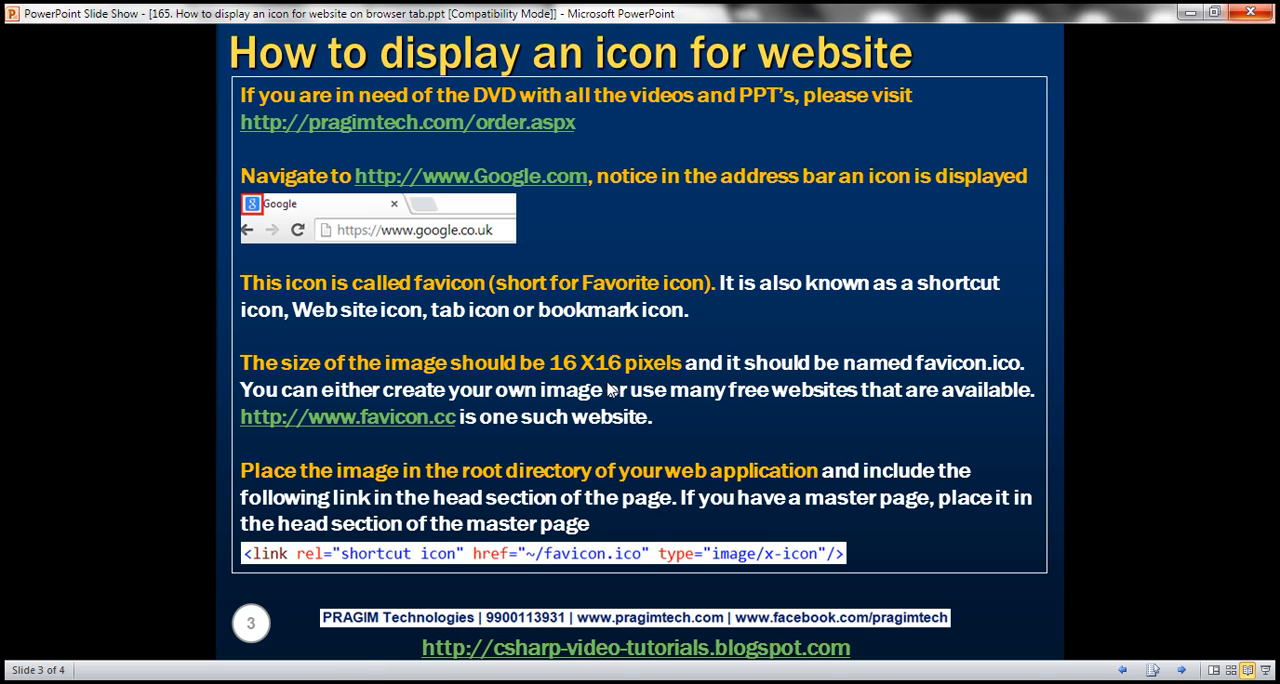
{"action": "mouse_move", "coordinate": [603, 414]}
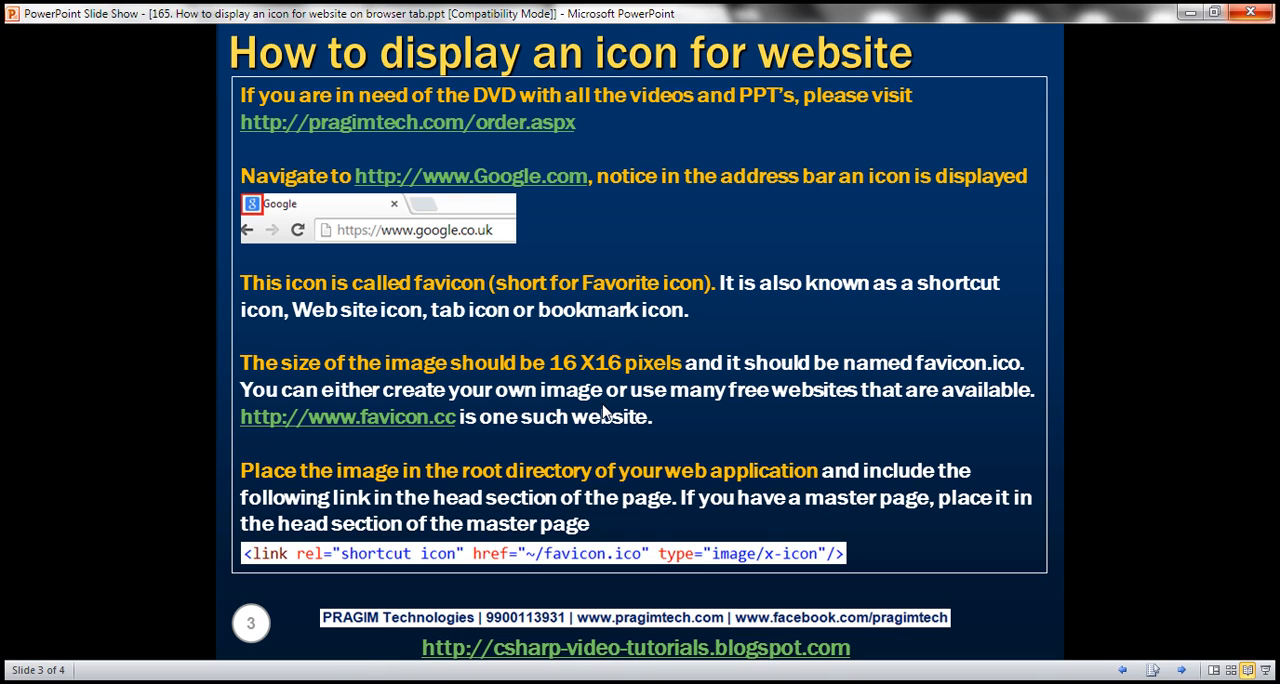
{"action": "mouse_move", "coordinate": [742, 385]}
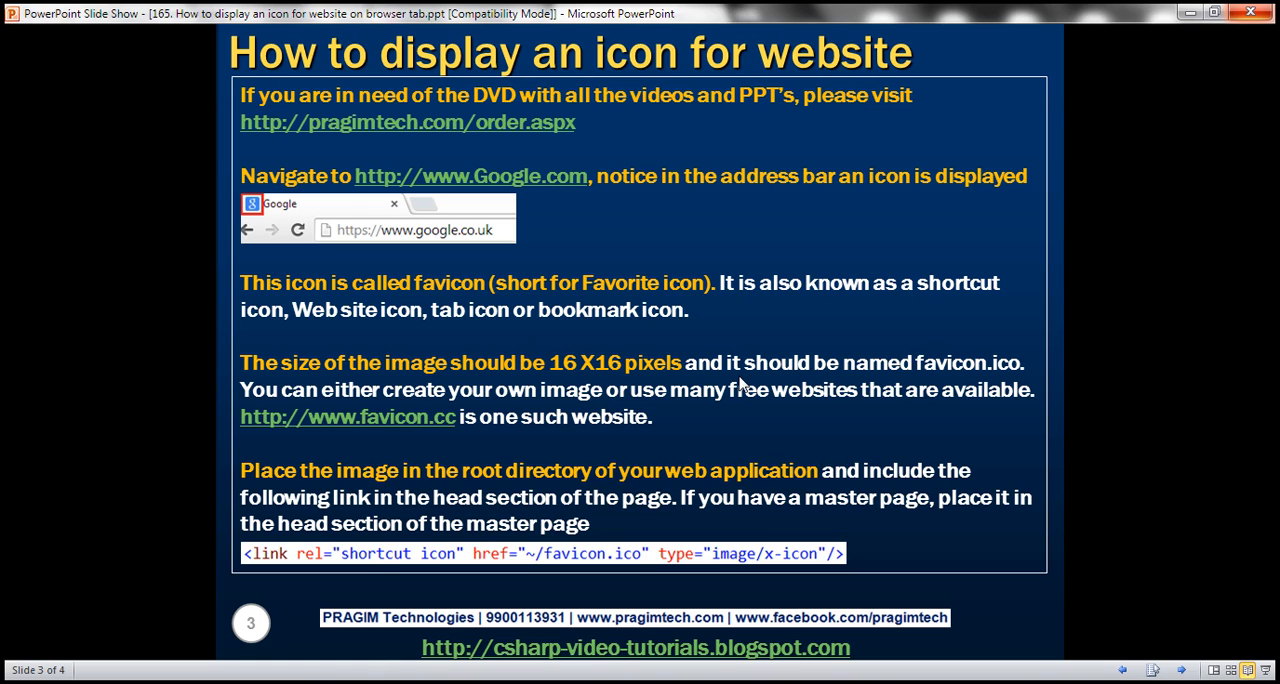
{"action": "mouse_move", "coordinate": [902, 393]}
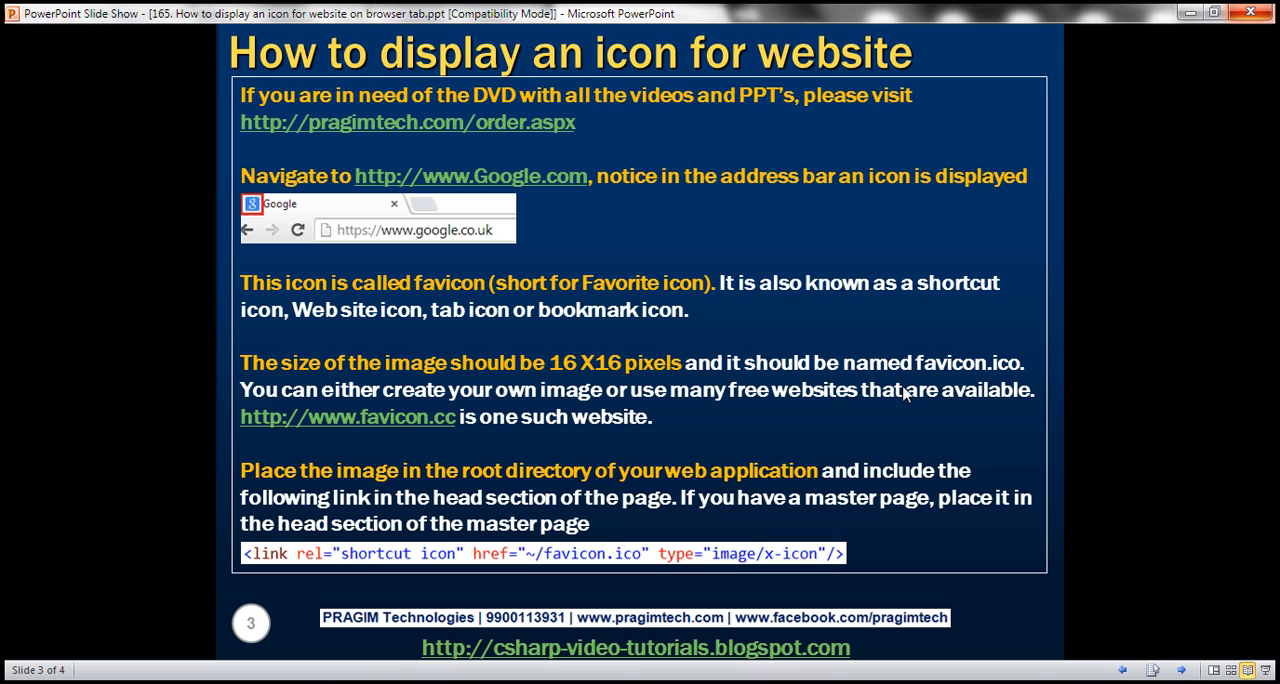
{"action": "mouse_move", "coordinate": [735, 420]}
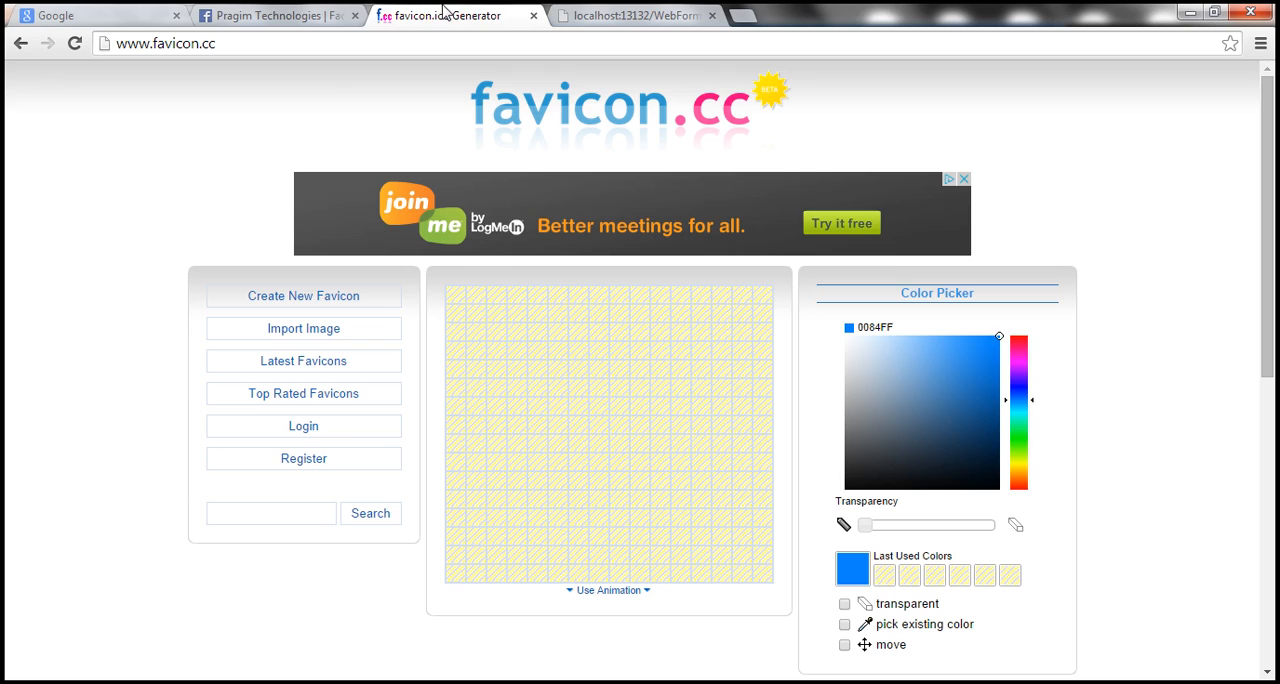
{"action": "mouse_move", "coordinate": [578, 424]}
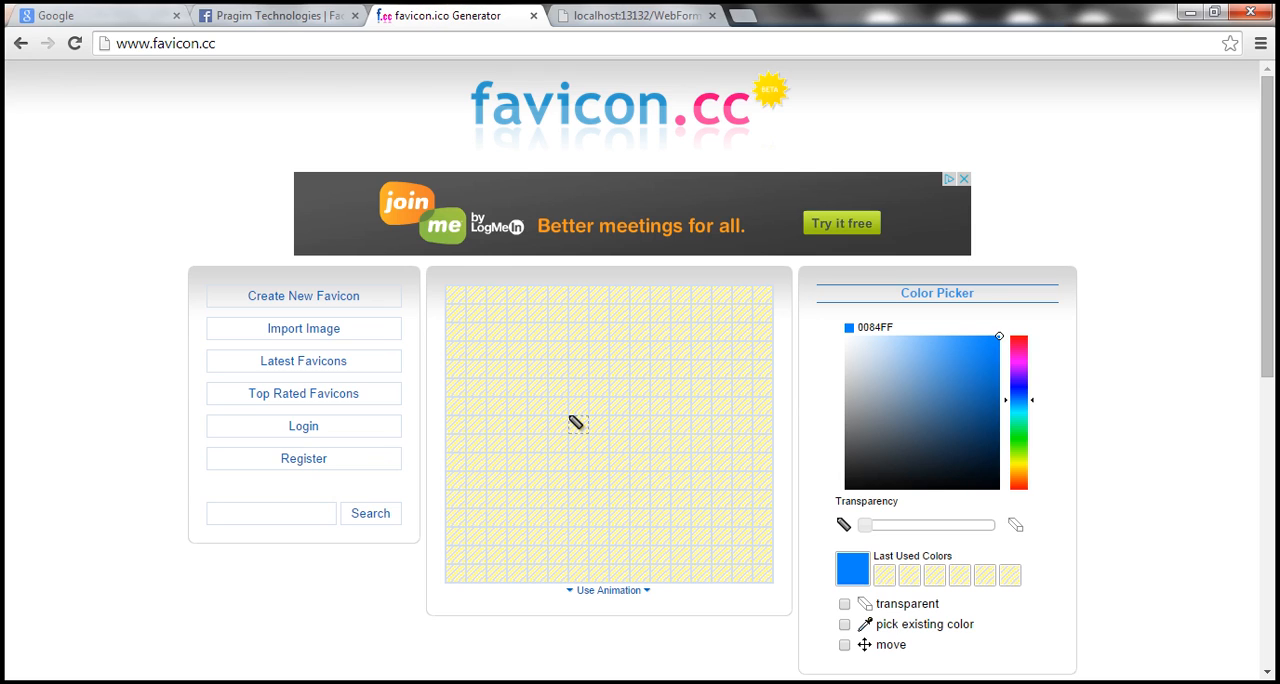
{"action": "mouse_move", "coordinate": [303, 361]}
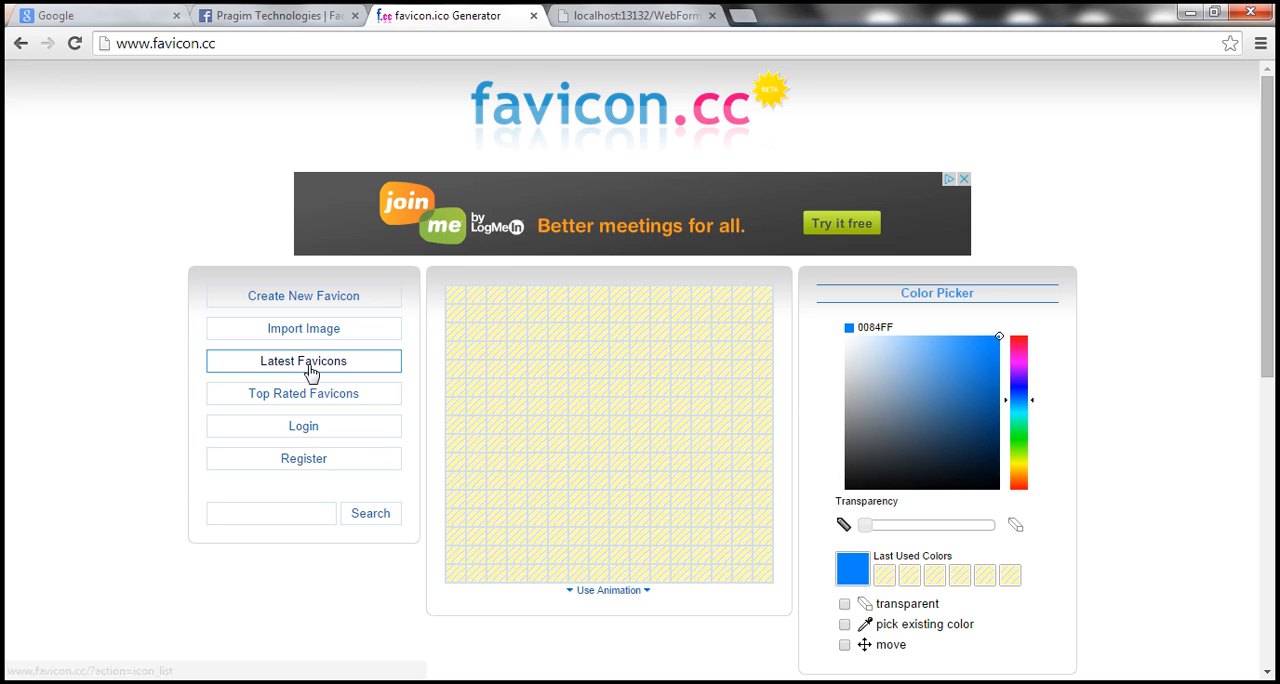
Browse favicon.cc's latest favicons and open the Secret de Femme ying/yang icon page.
{"action": "left_click", "coordinate": [303, 361]}
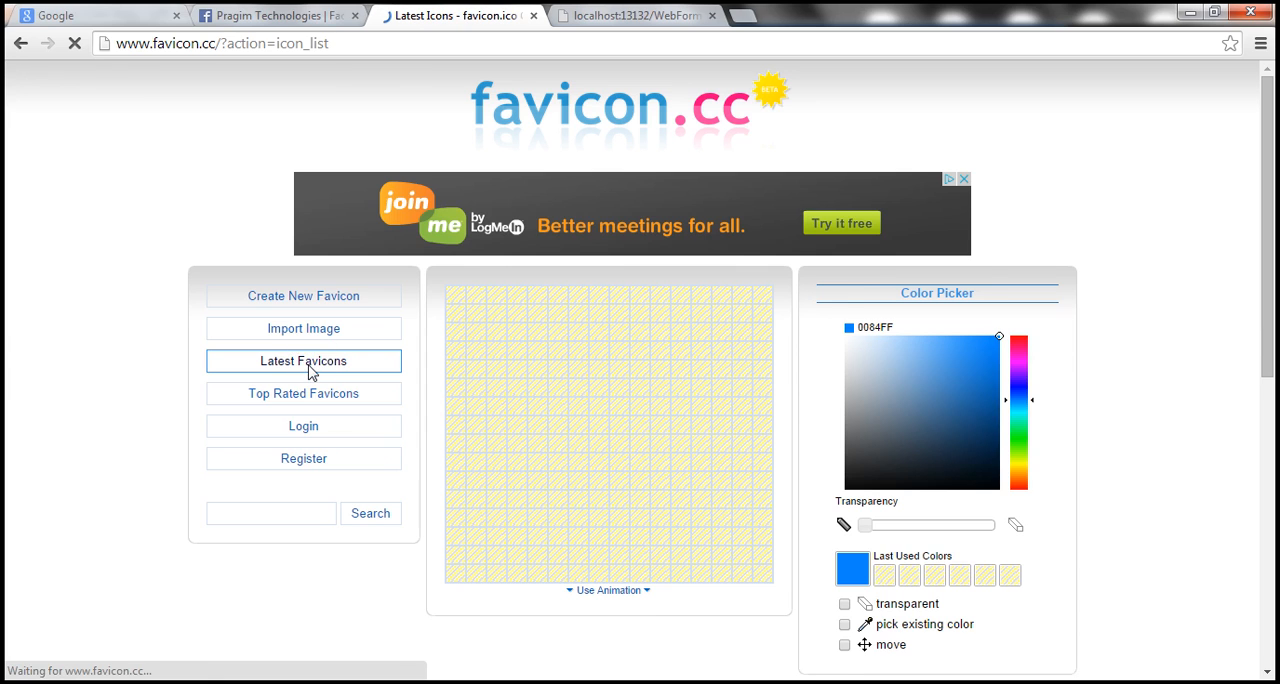
{"action": "left_click", "coordinate": [303, 360]}
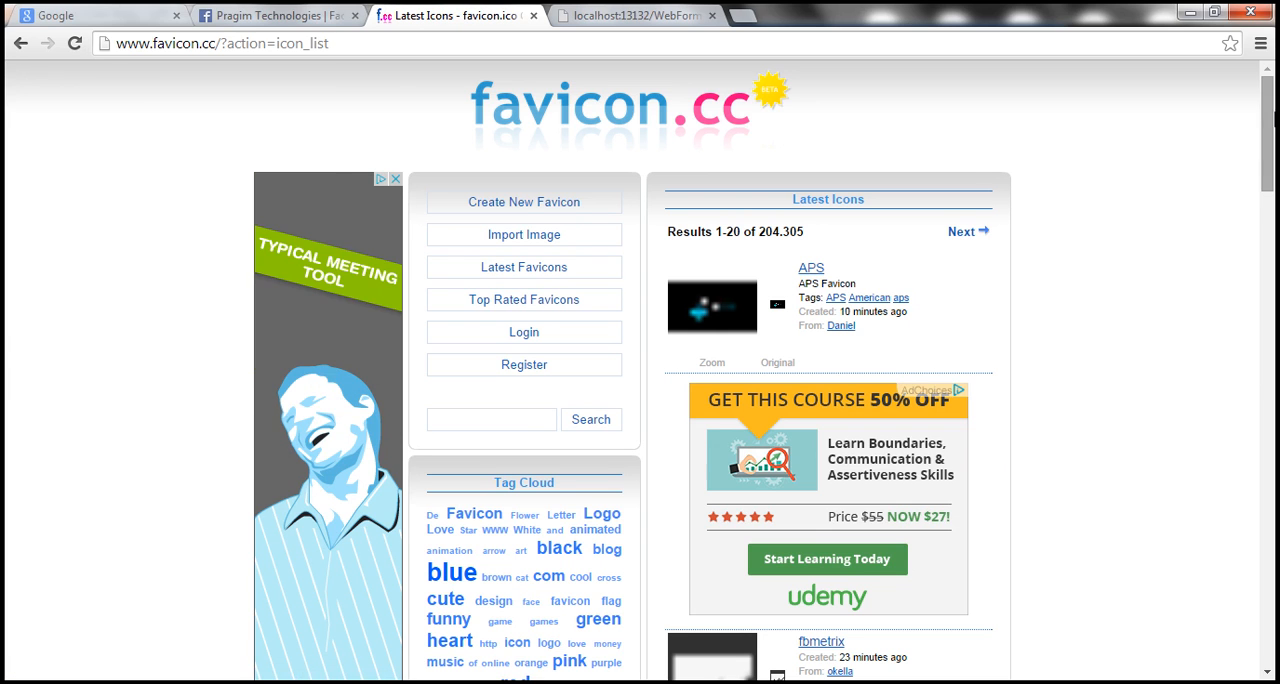
{"action": "scroll", "scroll_direction": "down", "scroll_amount": 3}
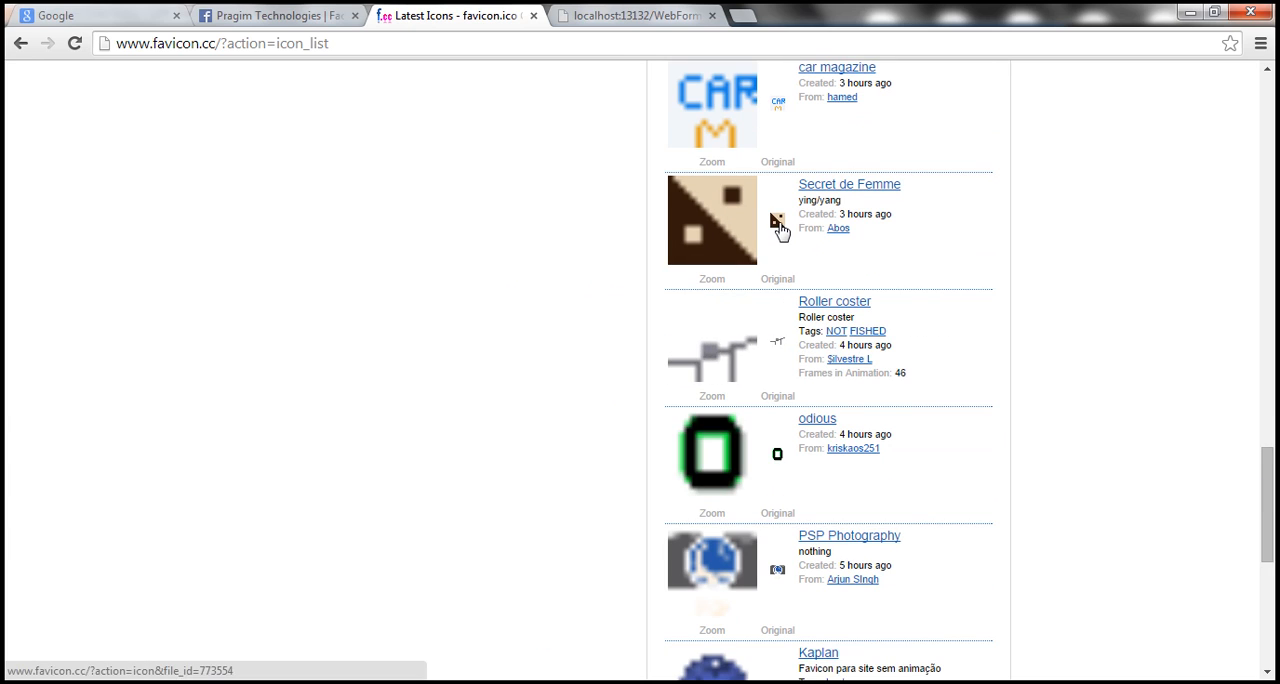
{"action": "left_click", "coordinate": [848, 184]}
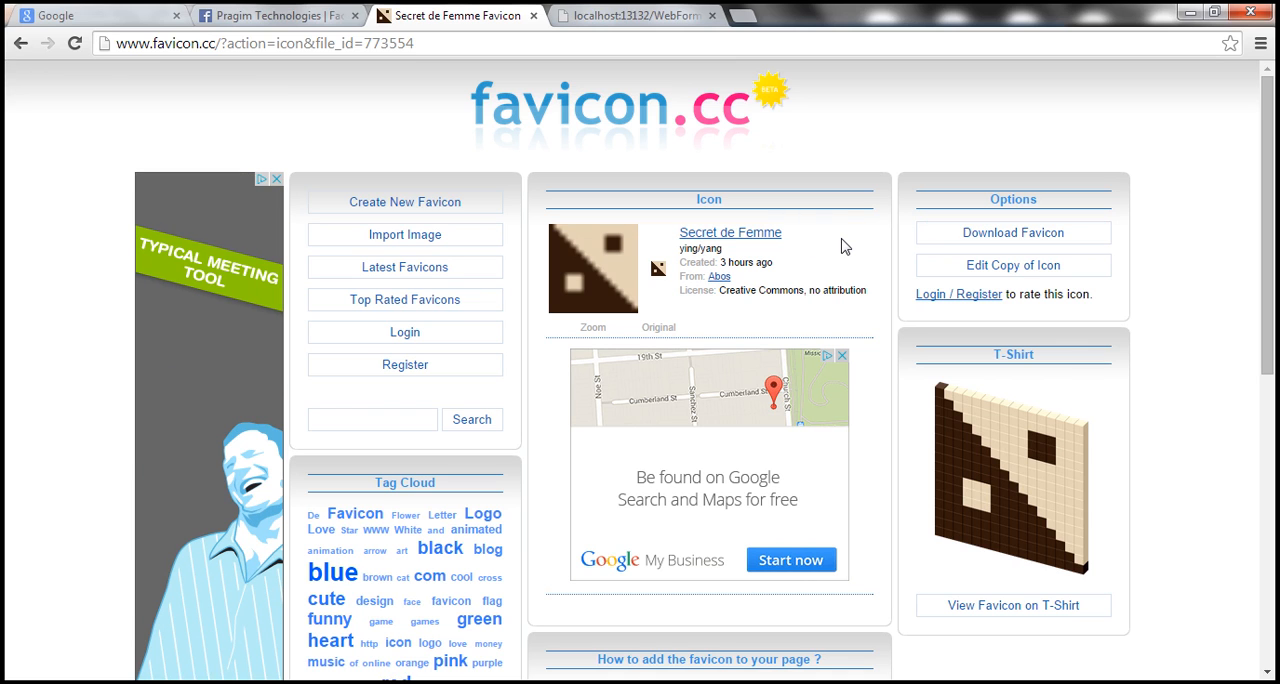
{"action": "mouse_move", "coordinate": [927, 128]}
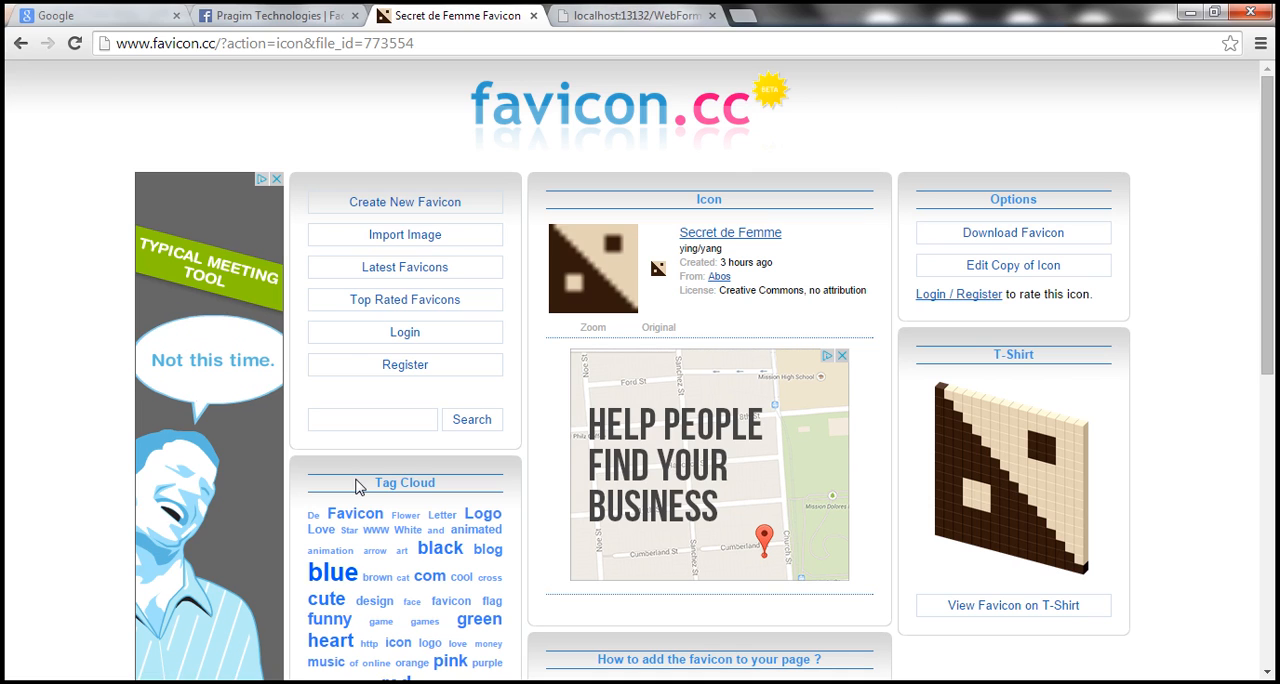
{"action": "left_click", "coordinate": [635, 14]}
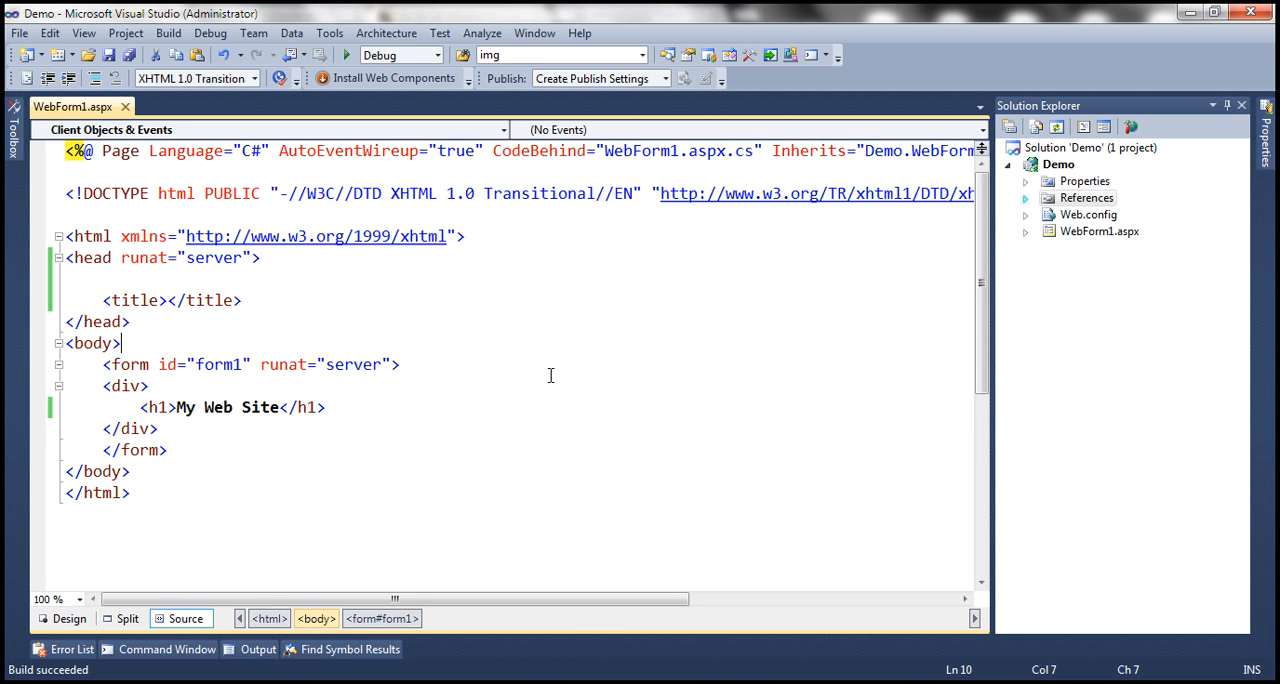
{"action": "mouse_move", "coordinate": [555, 381]}
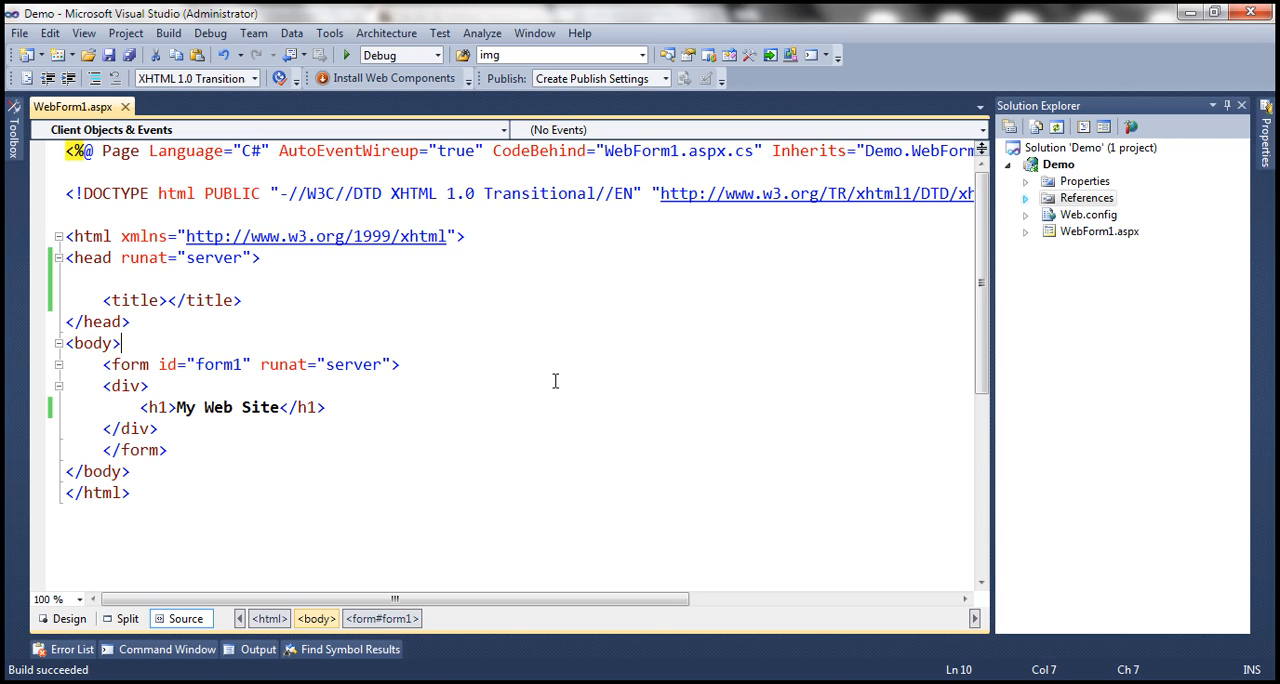
{"action": "mouse_move", "coordinate": [1027, 195]}
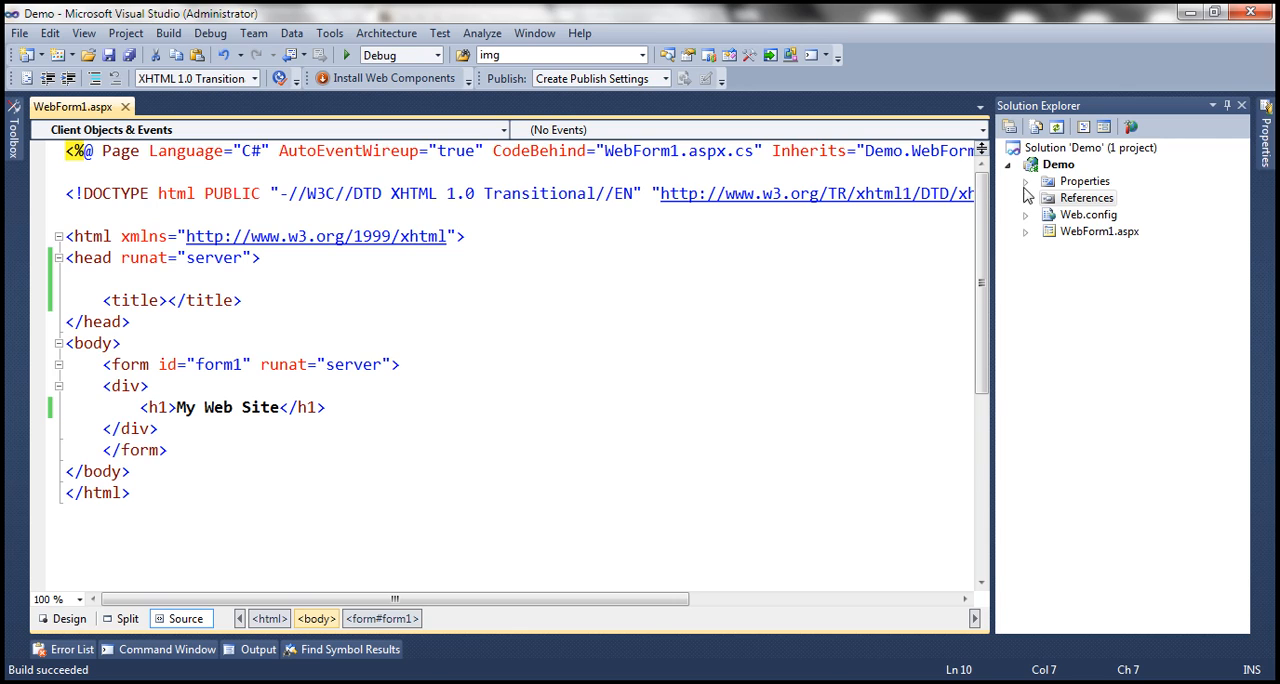
{"action": "mouse_move", "coordinate": [1020, 240]}
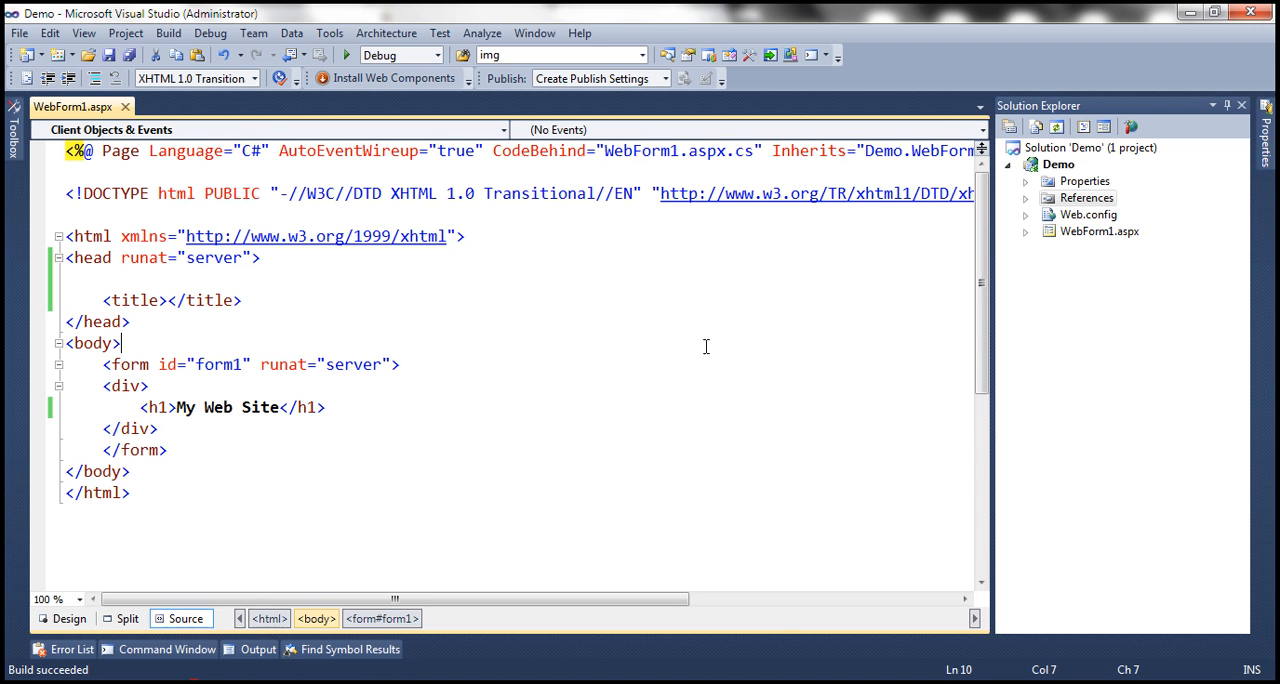
Add the existing C:\Images\favicon.ico file to the Demo project root.
{"action": "right_click", "coordinate": [1058, 164]}
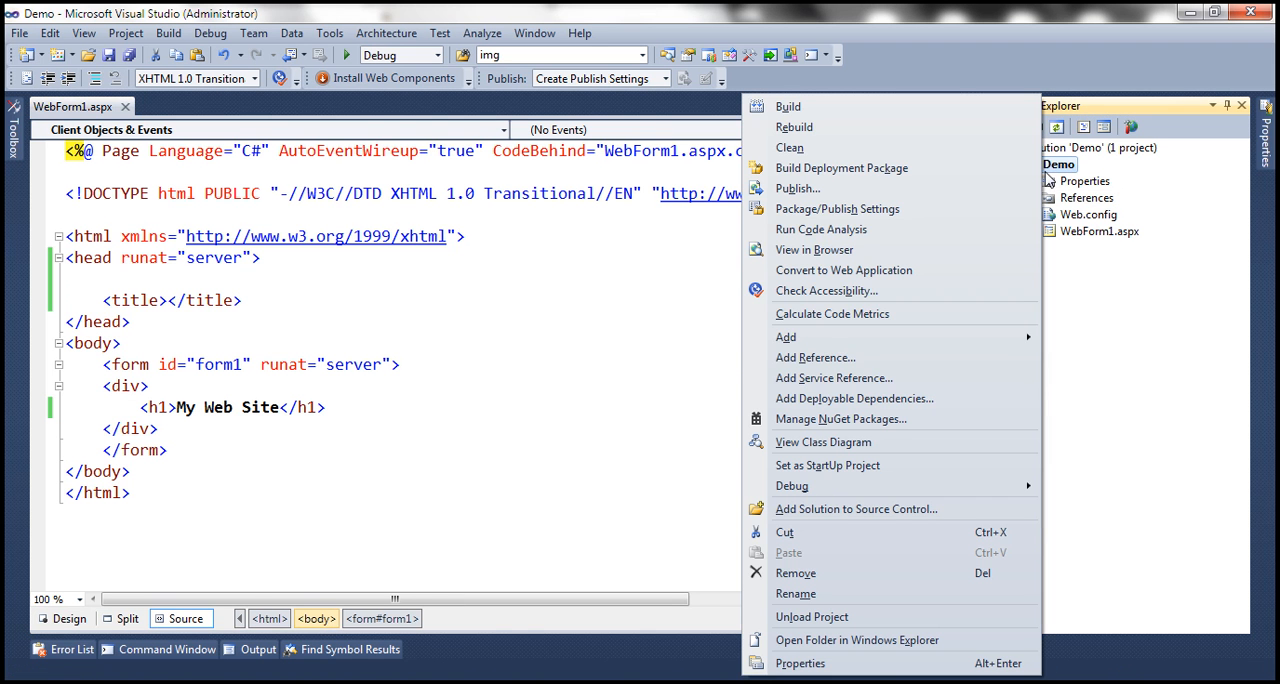
{"action": "mouse_move", "coordinate": [786, 336]}
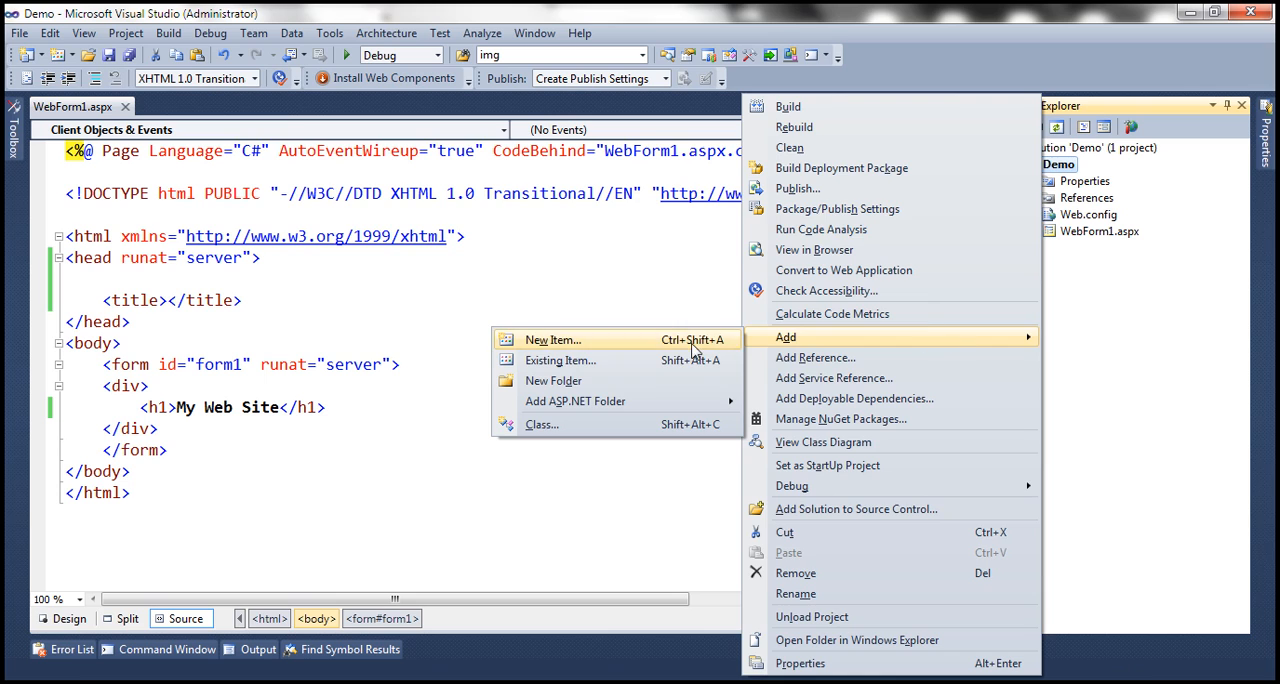
{"action": "left_click", "coordinate": [560, 360]}
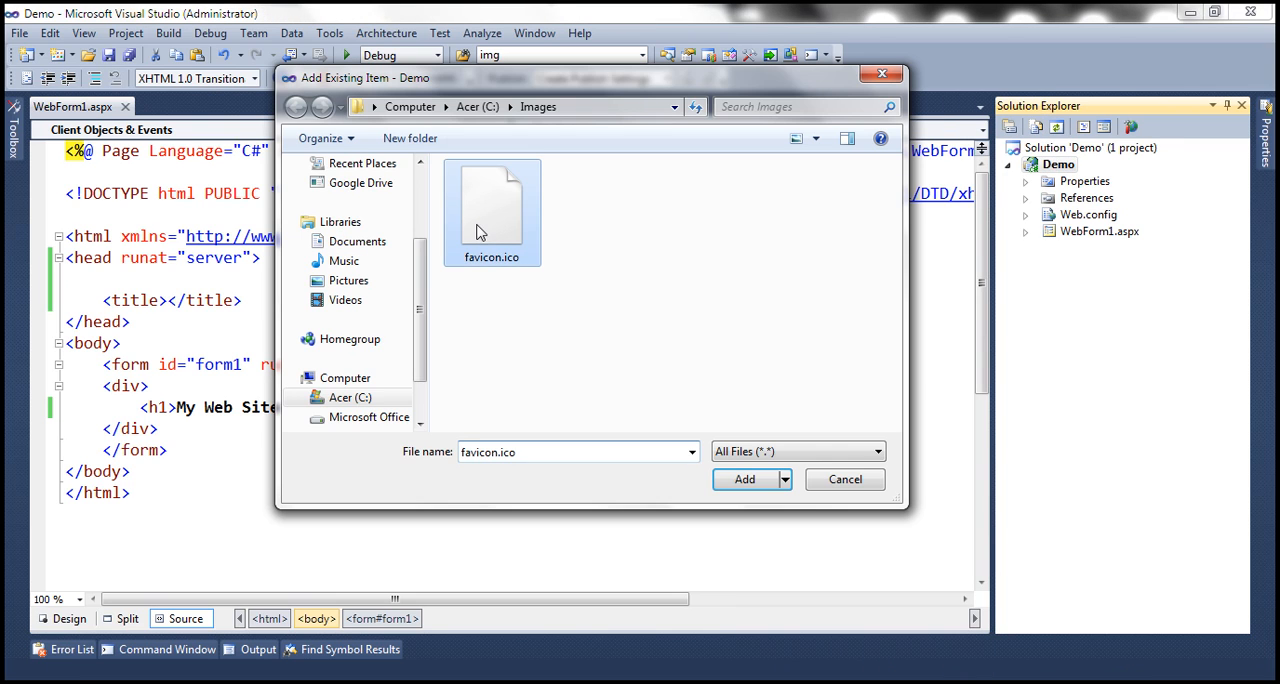
{"action": "left_click", "coordinate": [744, 479]}
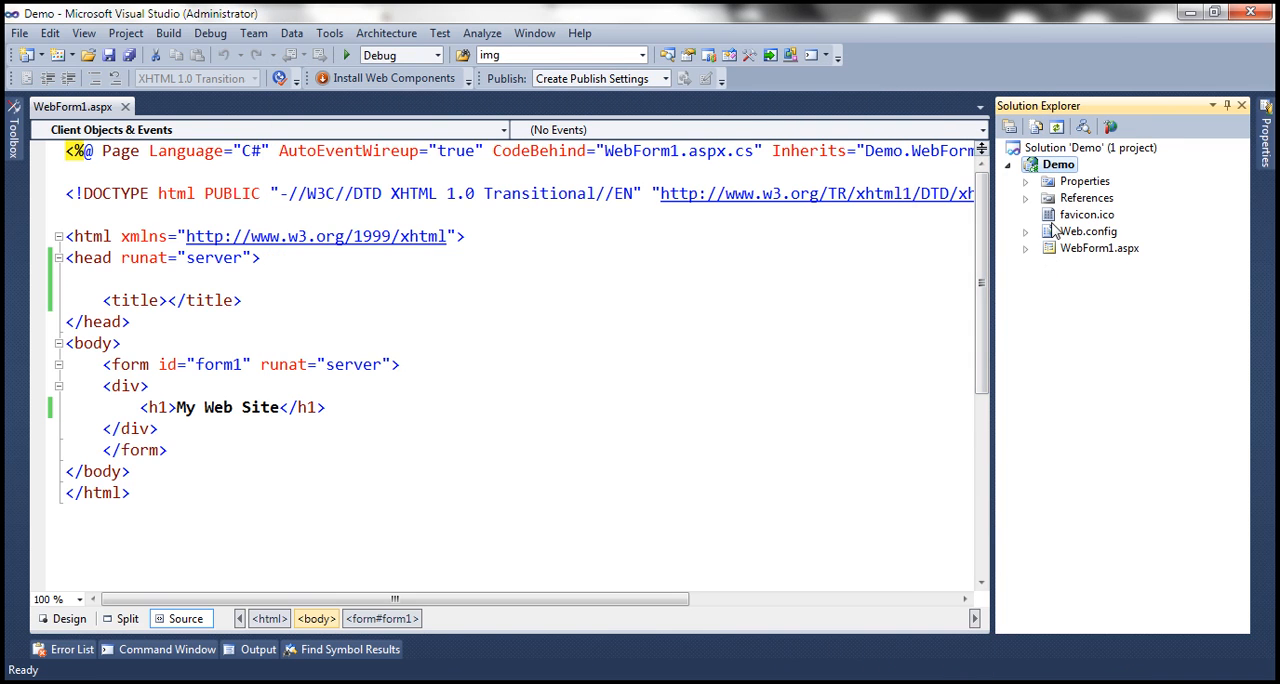
Show PowerPoint slide 3 with the shortcut-icon link tag for the head section.
{"action": "left_click", "coordinate": [1087, 214]}
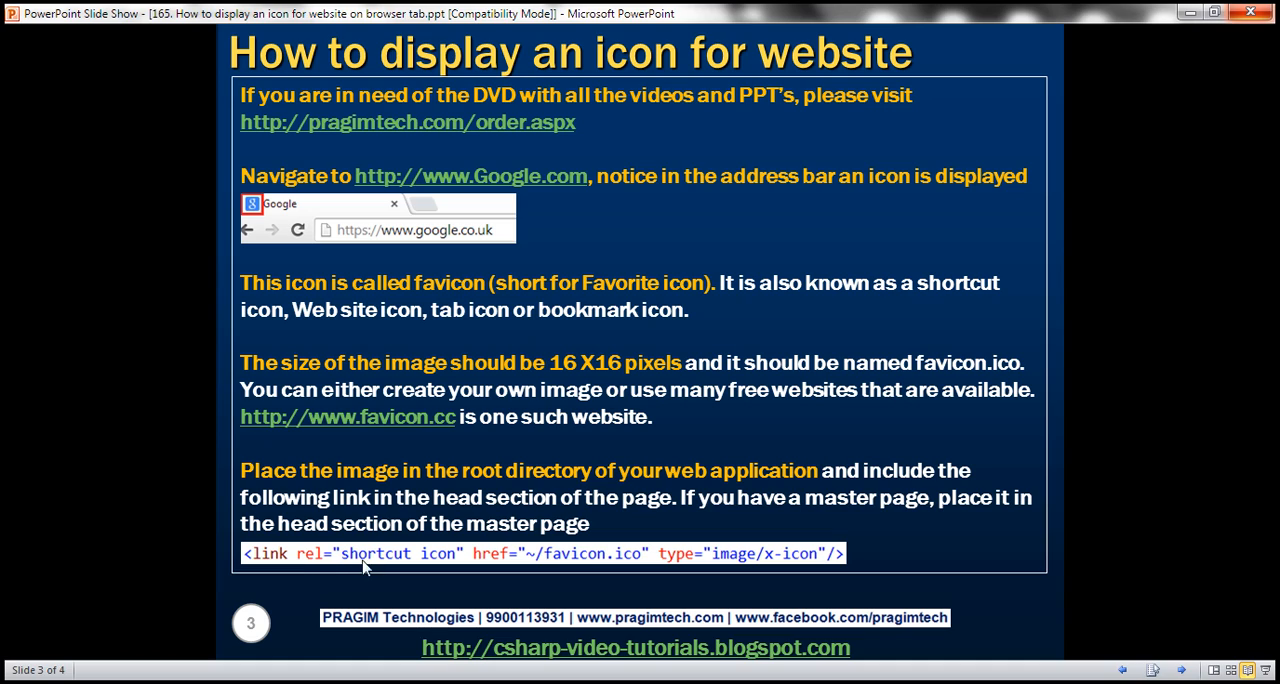
{"action": "mouse_move", "coordinate": [518, 574]}
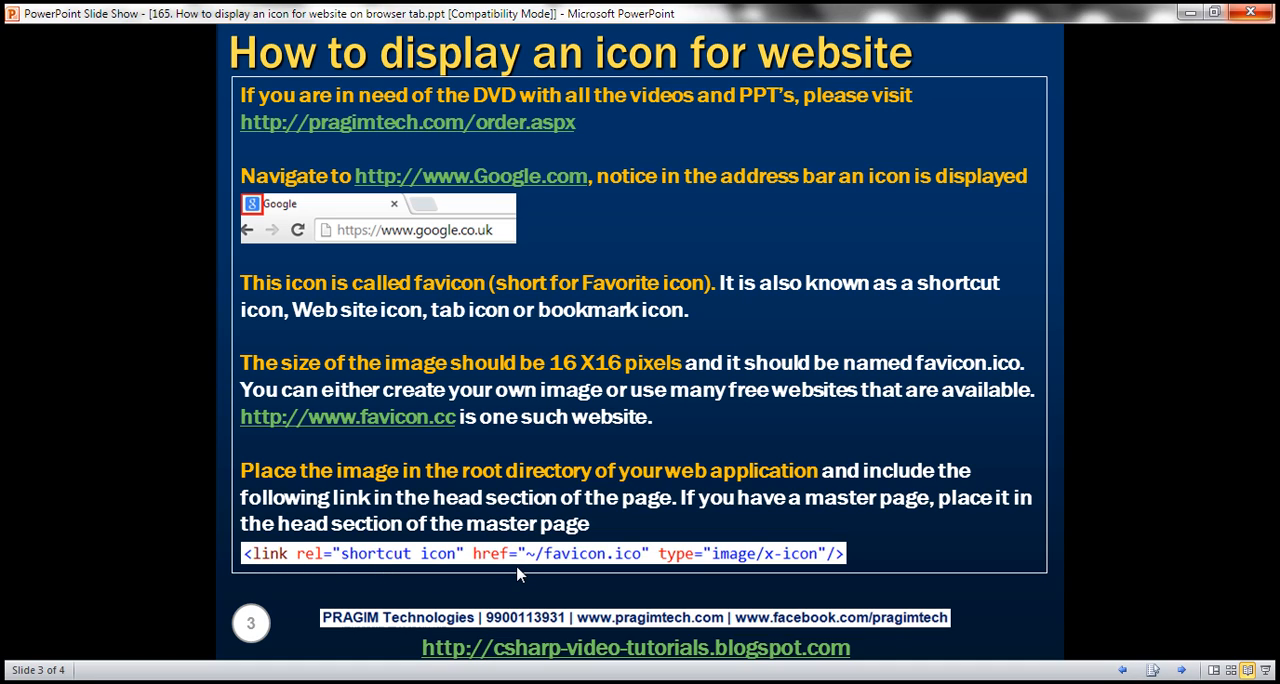
{"action": "mouse_move", "coordinate": [538, 558]}
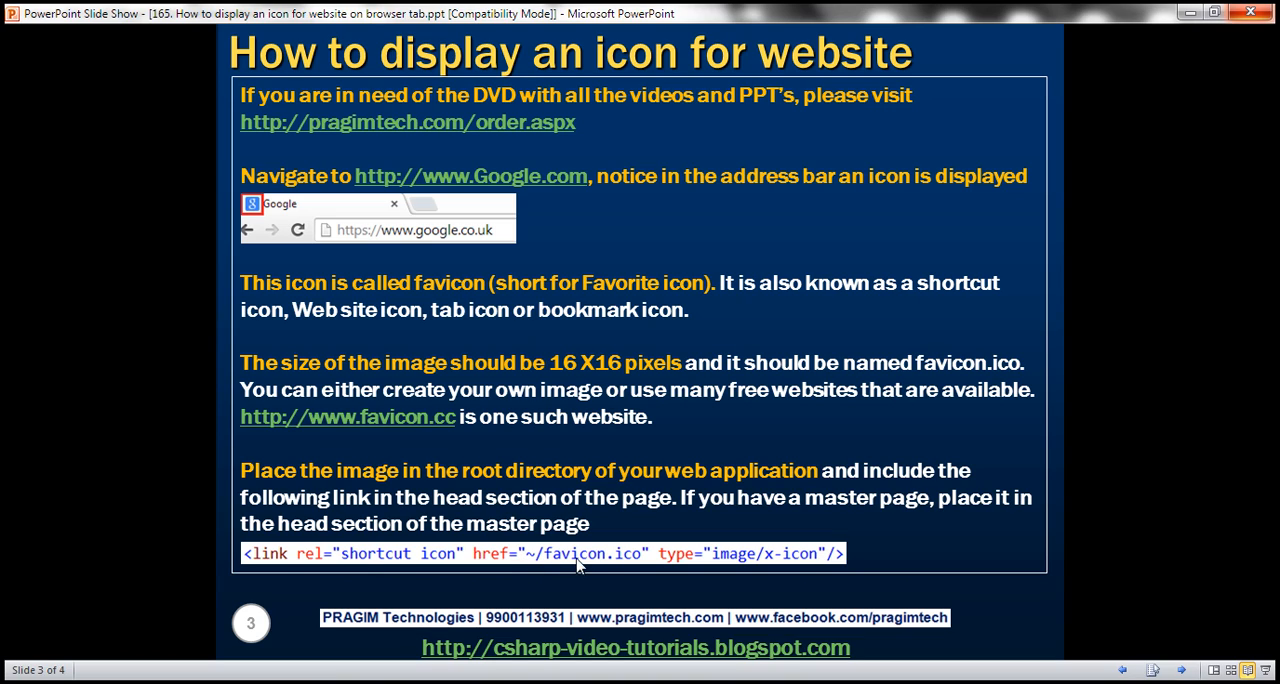
{"action": "mouse_move", "coordinate": [720, 566]}
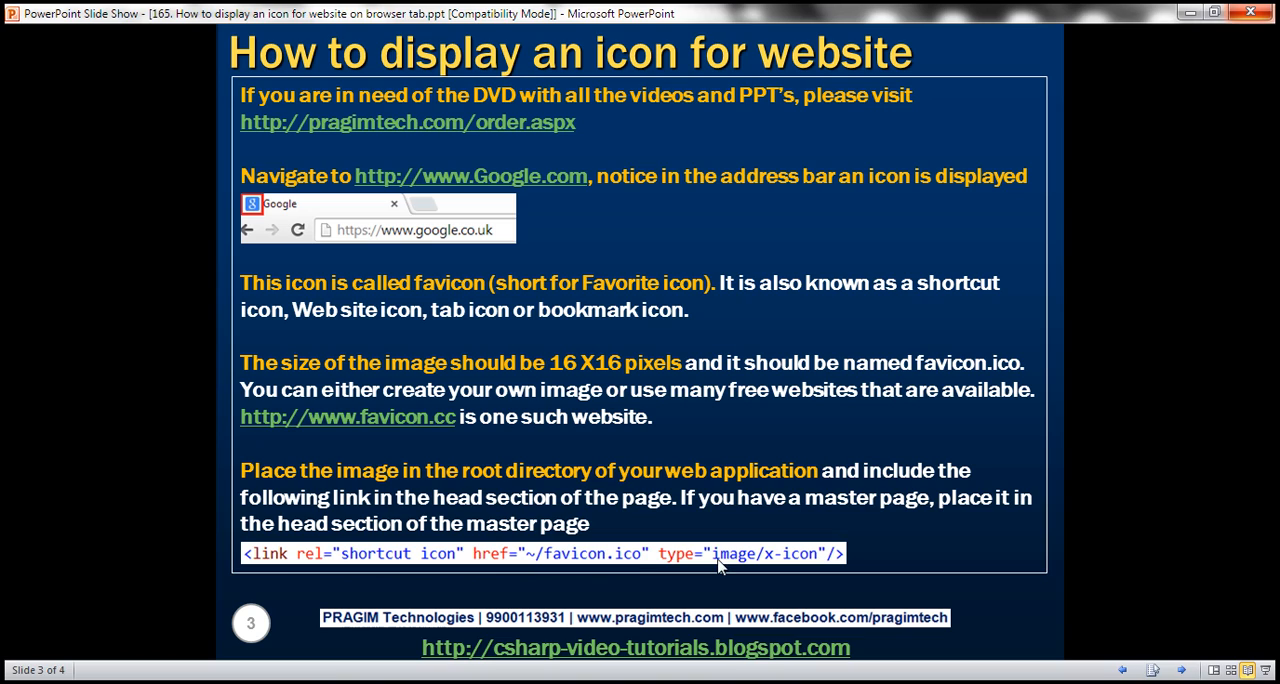
{"action": "mouse_move", "coordinate": [778, 573]}
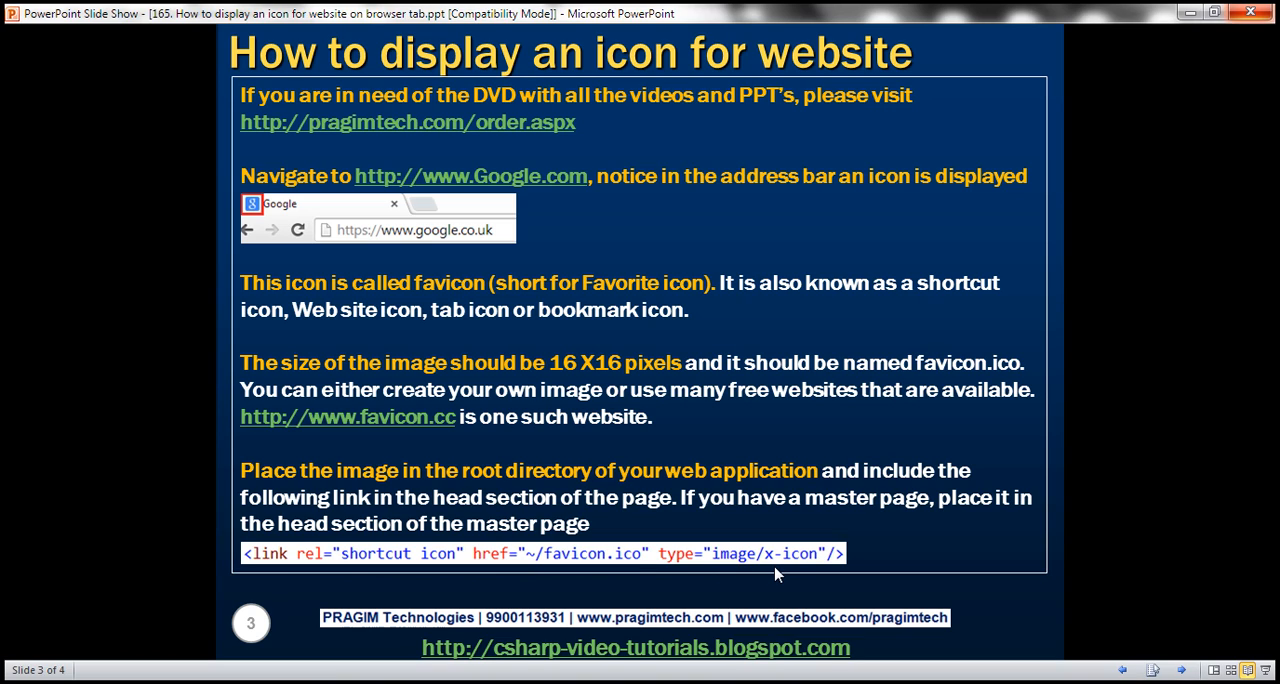
{"action": "mouse_move", "coordinate": [378, 650]}
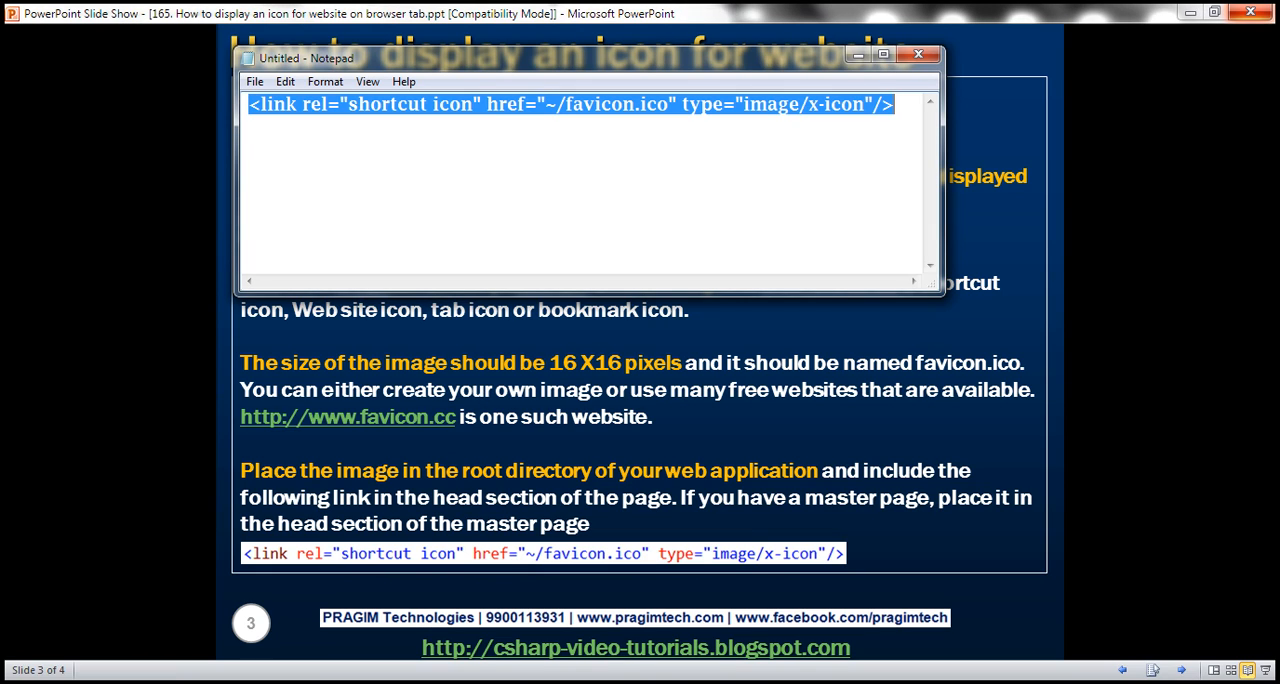
Insert <link rel="shortcut icon" href="~/favicon.ico" type="image/x-icon"/> into the head and save WebForm1.aspx.
{"action": "left_click", "coordinate": [918, 54]}
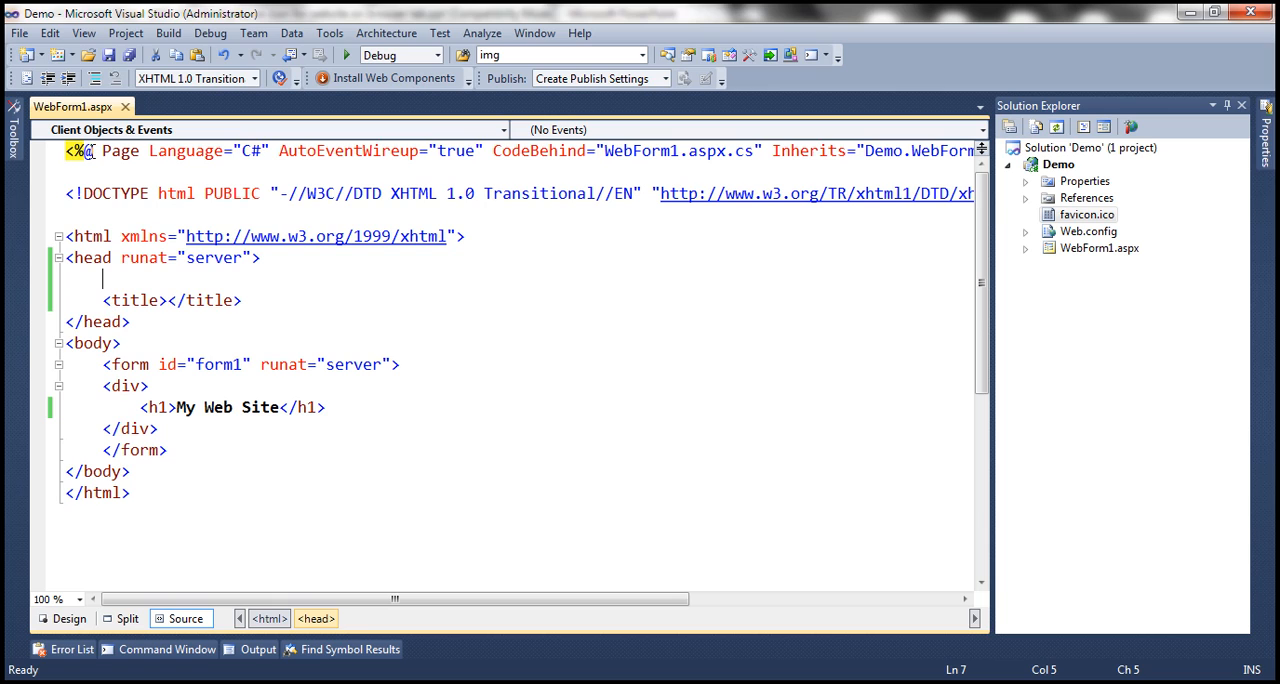
{"action": "type", "text": "<link rel=\"shortcut icon\" href=\"~/favicon.ico\" type=\"image/x-icon\"/>"}
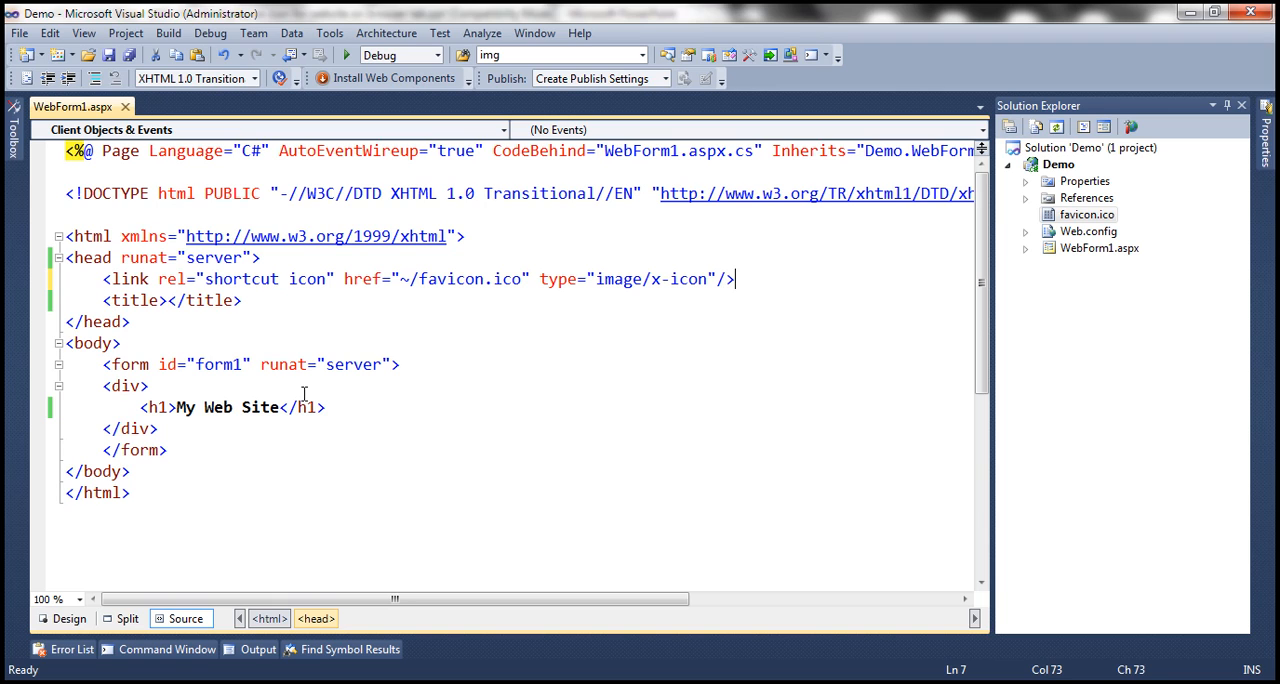
{"action": "key", "text": "ctrl+s"}
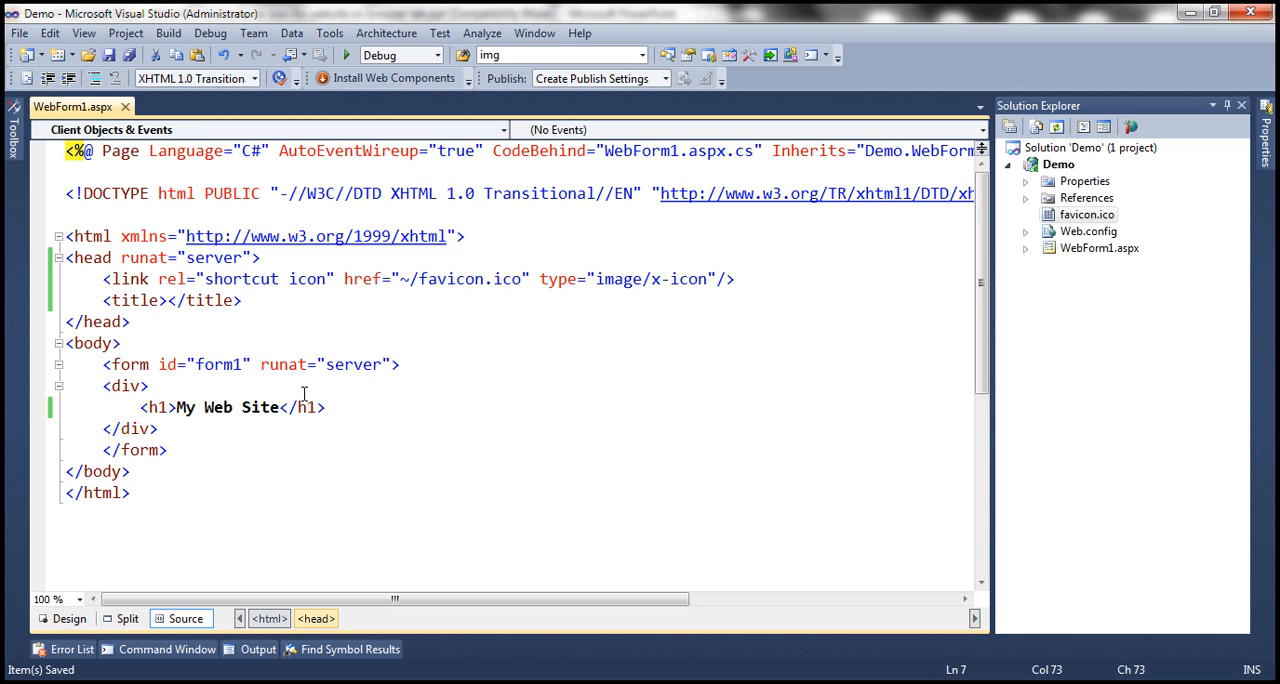
{"action": "mouse_move", "coordinate": [336, 322]}
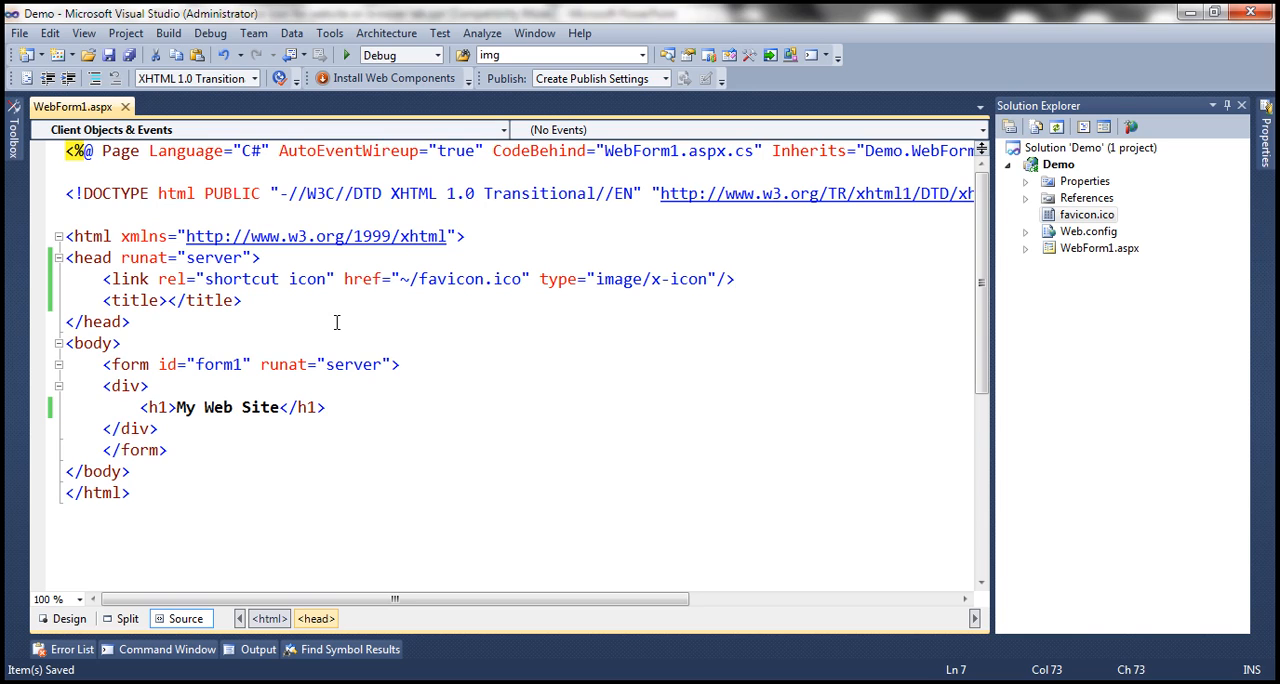
{"action": "mouse_move", "coordinate": [440, 379]}
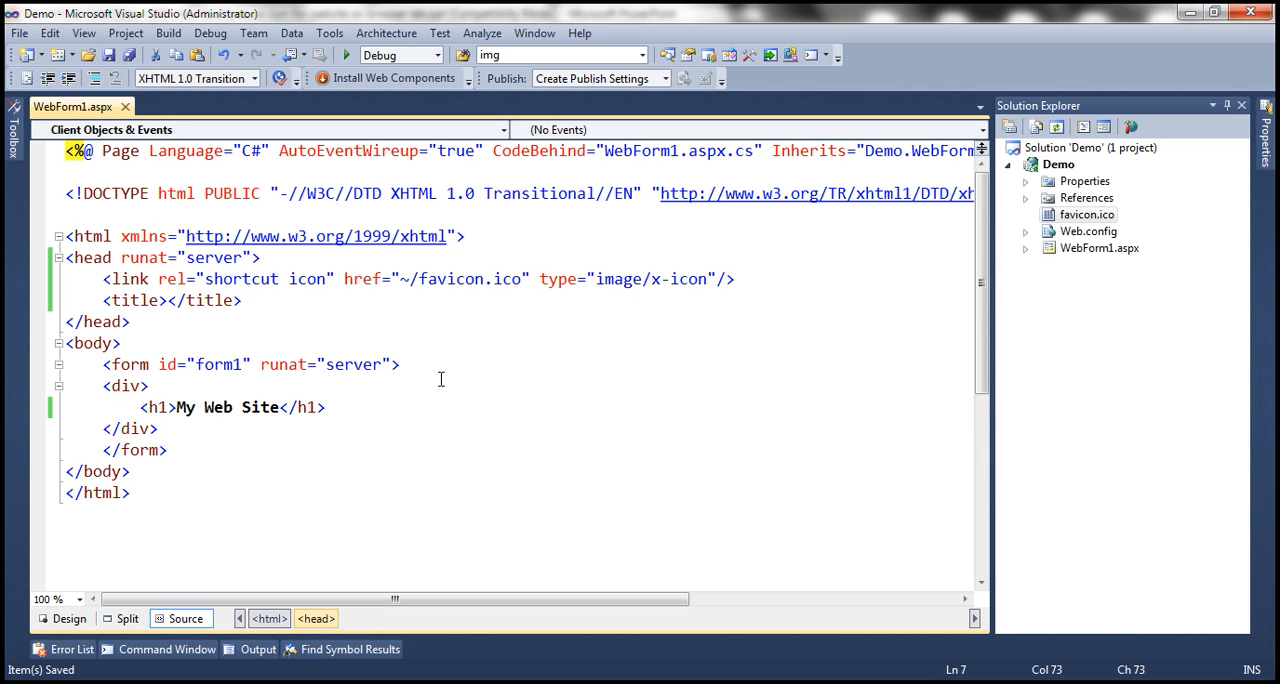
{"action": "left_click", "coordinate": [735, 279]}
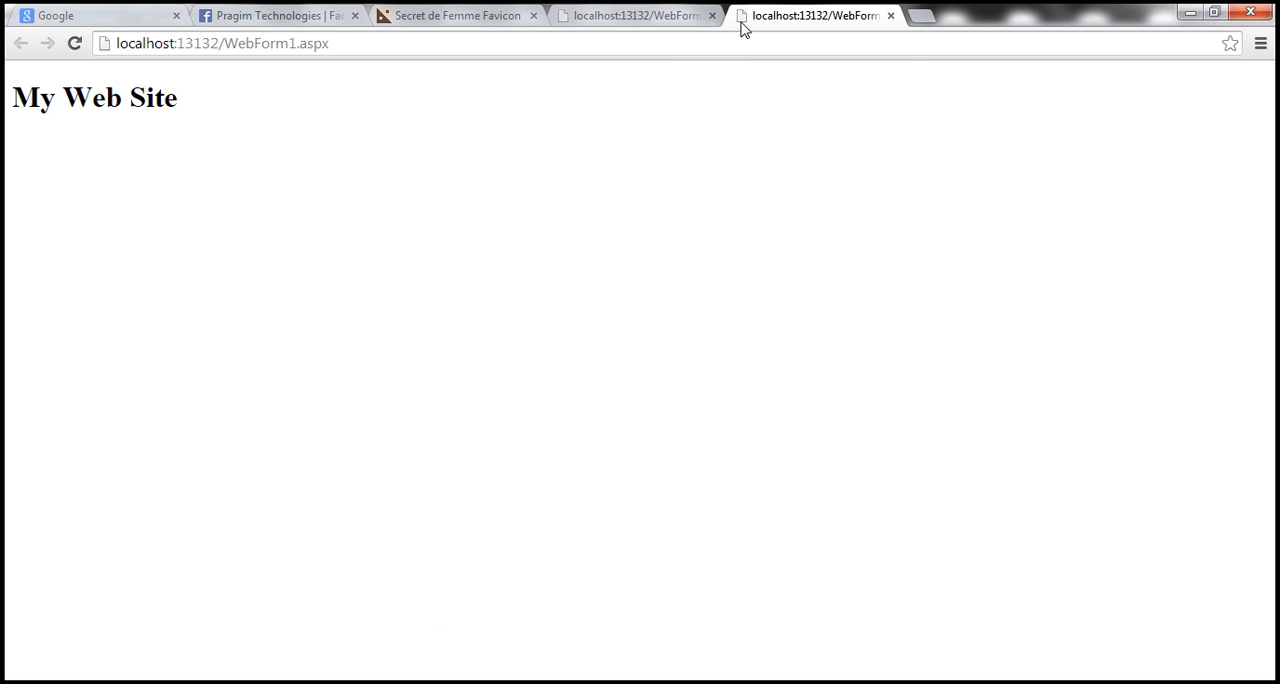
{"action": "mouse_move", "coordinate": [815, 15]}
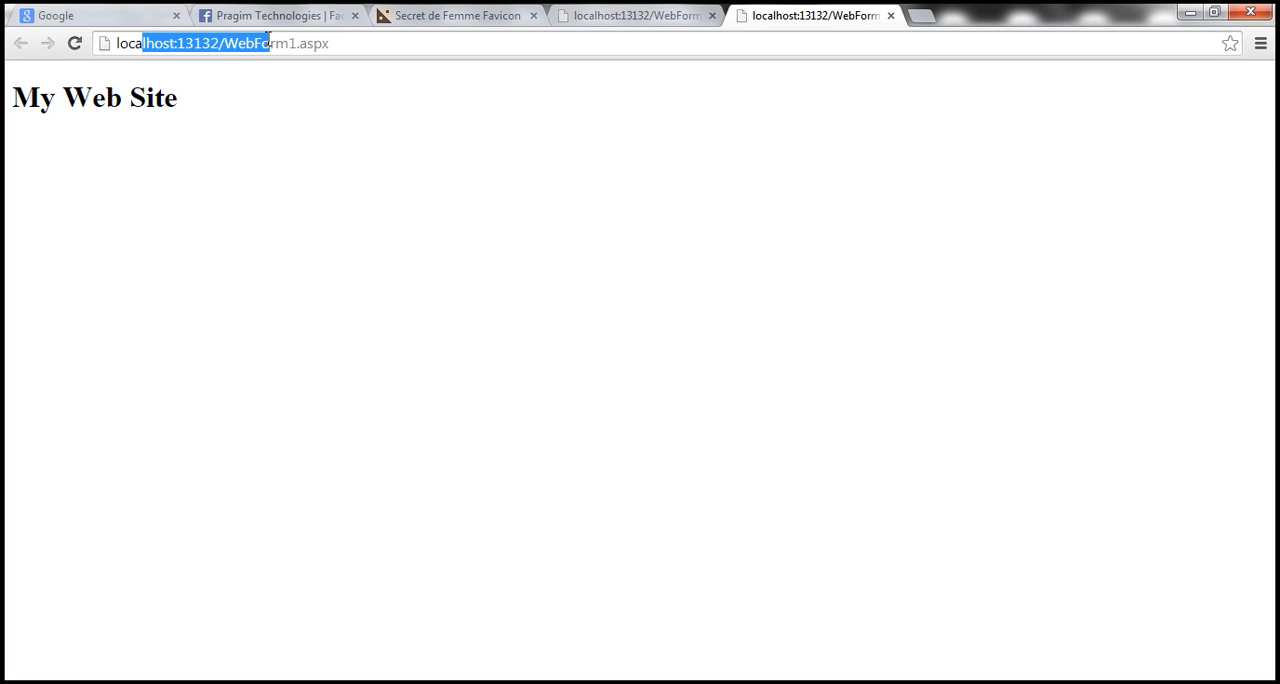
Highlight localhost:13132 in the address bar, noting the generic tab icon.
{"action": "left_click_drag", "start_coordinate": [270, 43], "coordinate": [318, 43]}
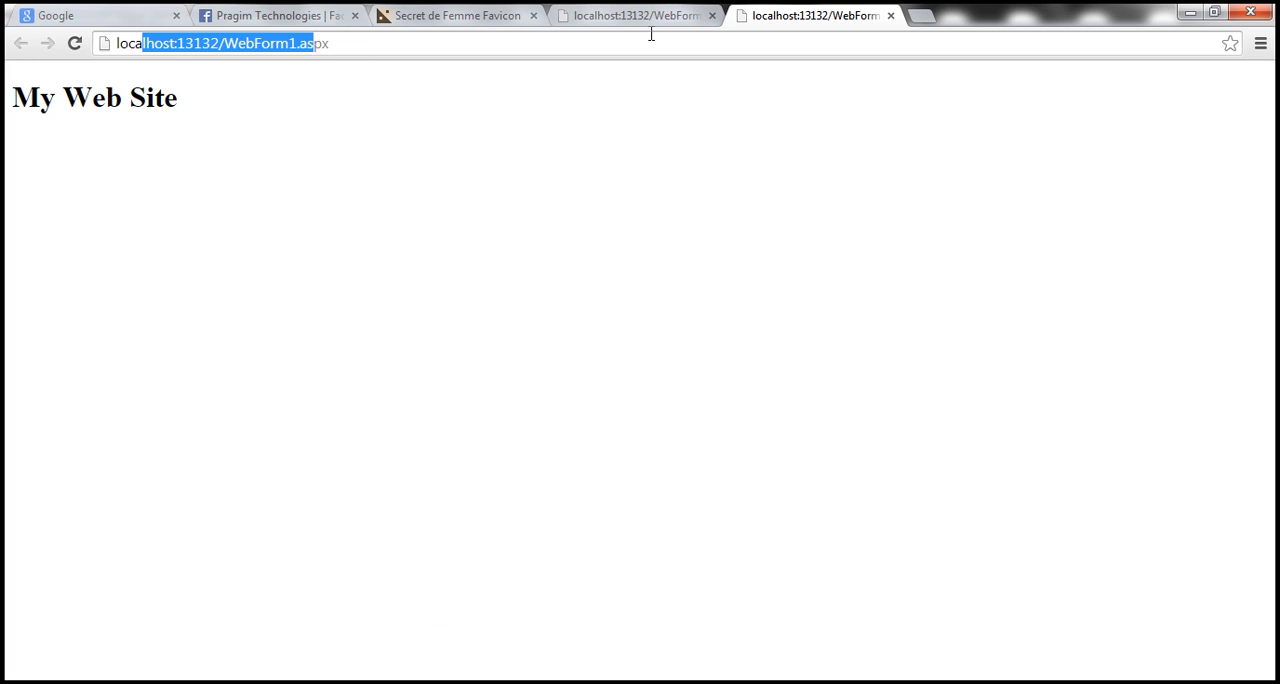
{"action": "mouse_move", "coordinate": [530, 206]}
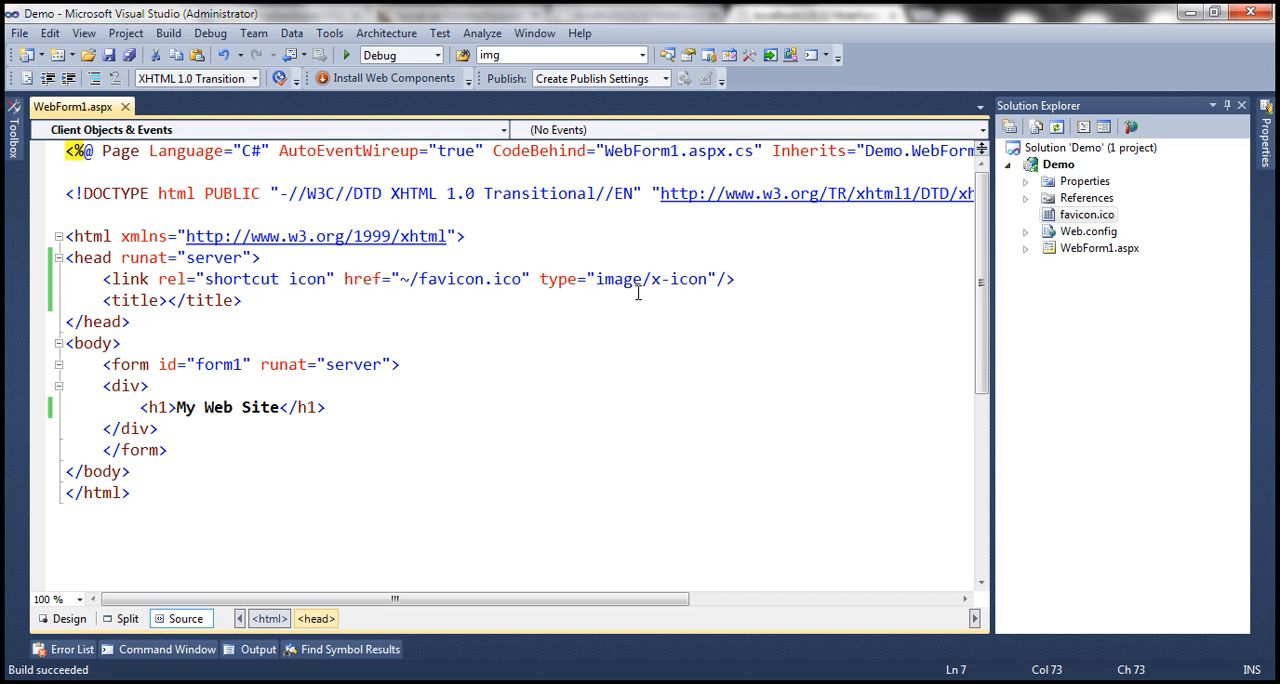
{"action": "right_click", "coordinate": [1059, 164]}
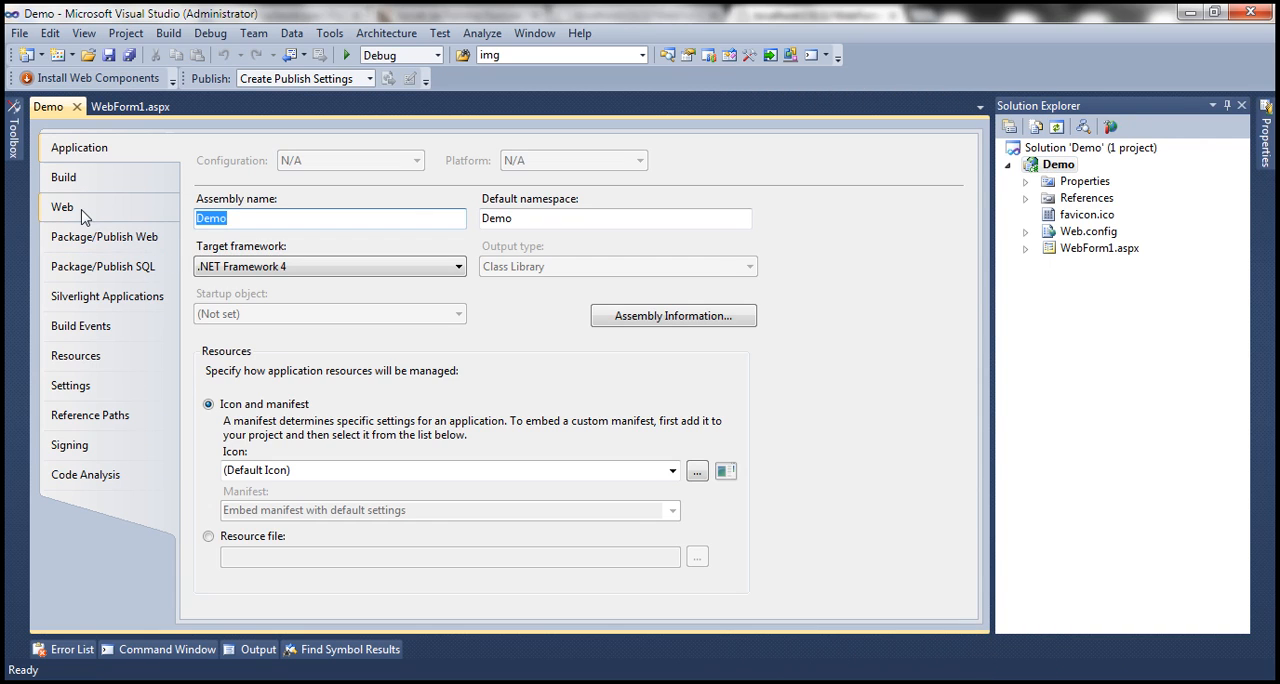
{"action": "left_click", "coordinate": [62, 207]}
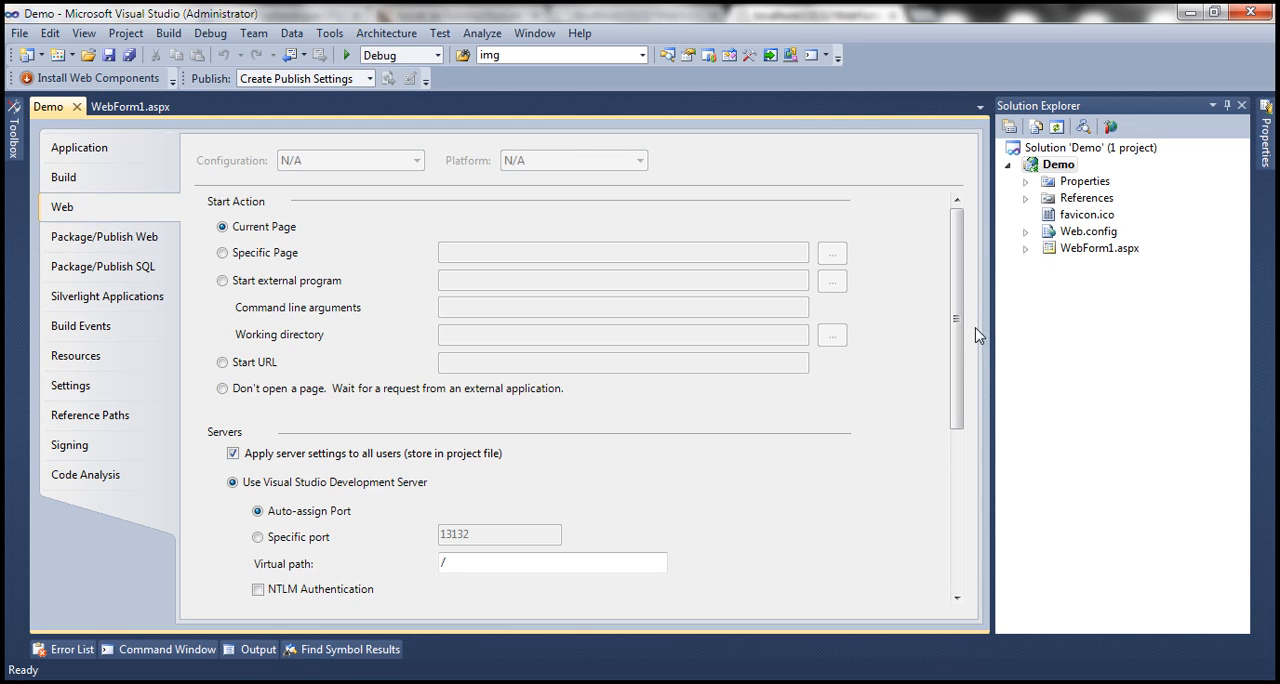
{"action": "scroll", "scroll_direction": "down", "scroll_amount": 3}
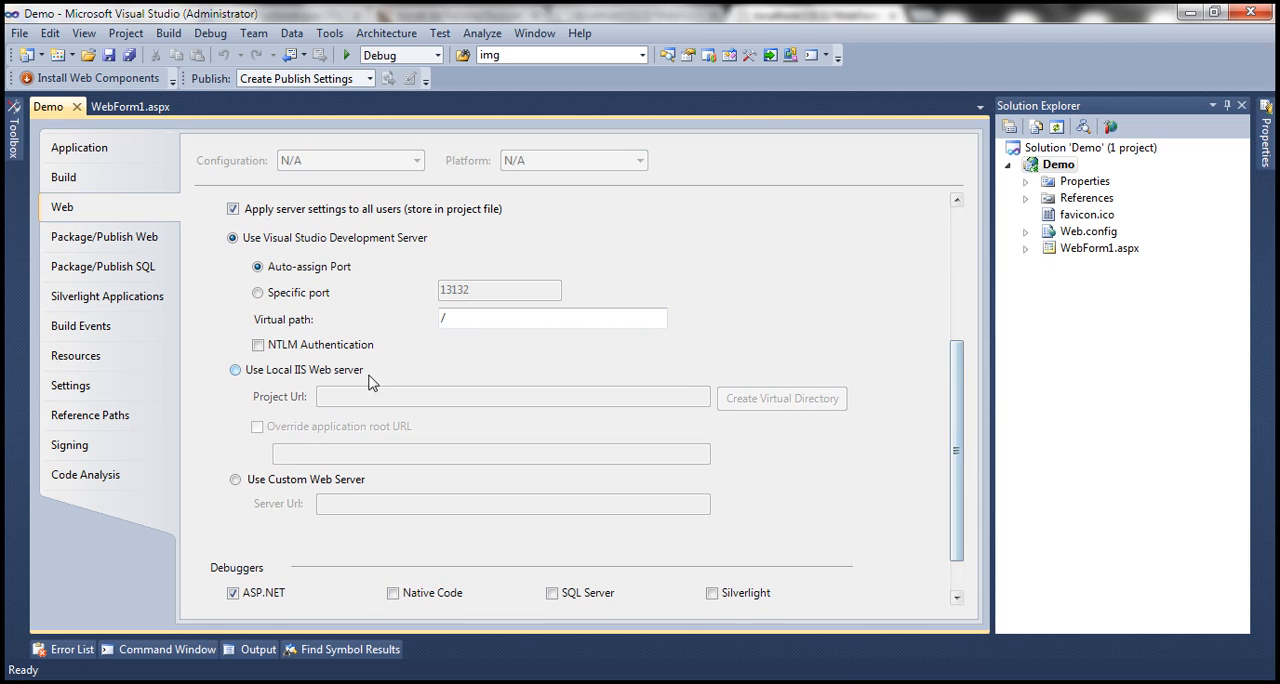
{"action": "left_click", "coordinate": [235, 369]}
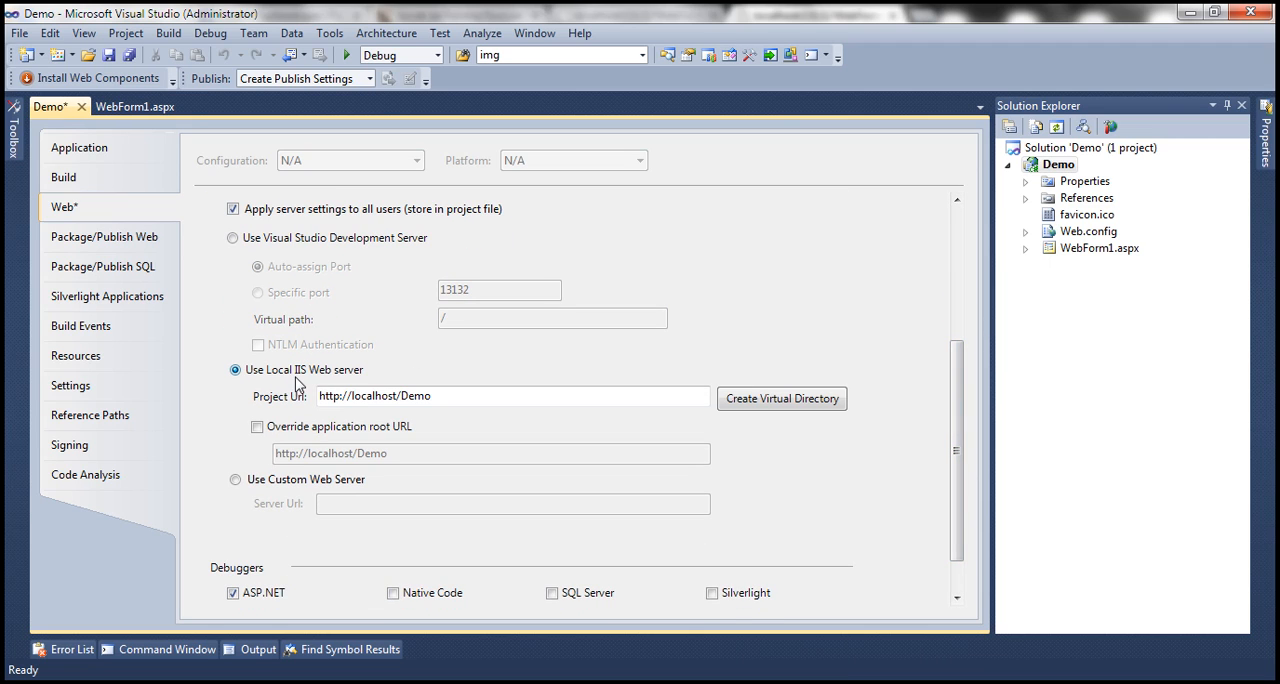
{"action": "left_click", "coordinate": [405, 395]}
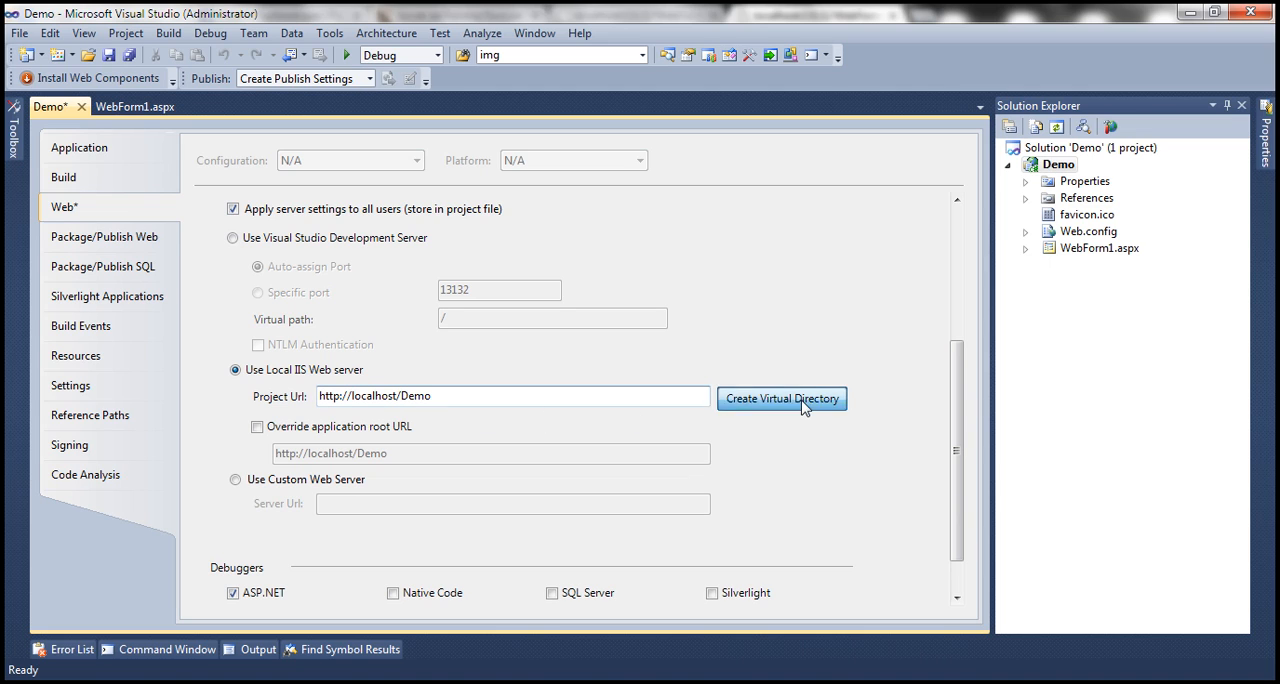
{"action": "left_click", "coordinate": [781, 398]}
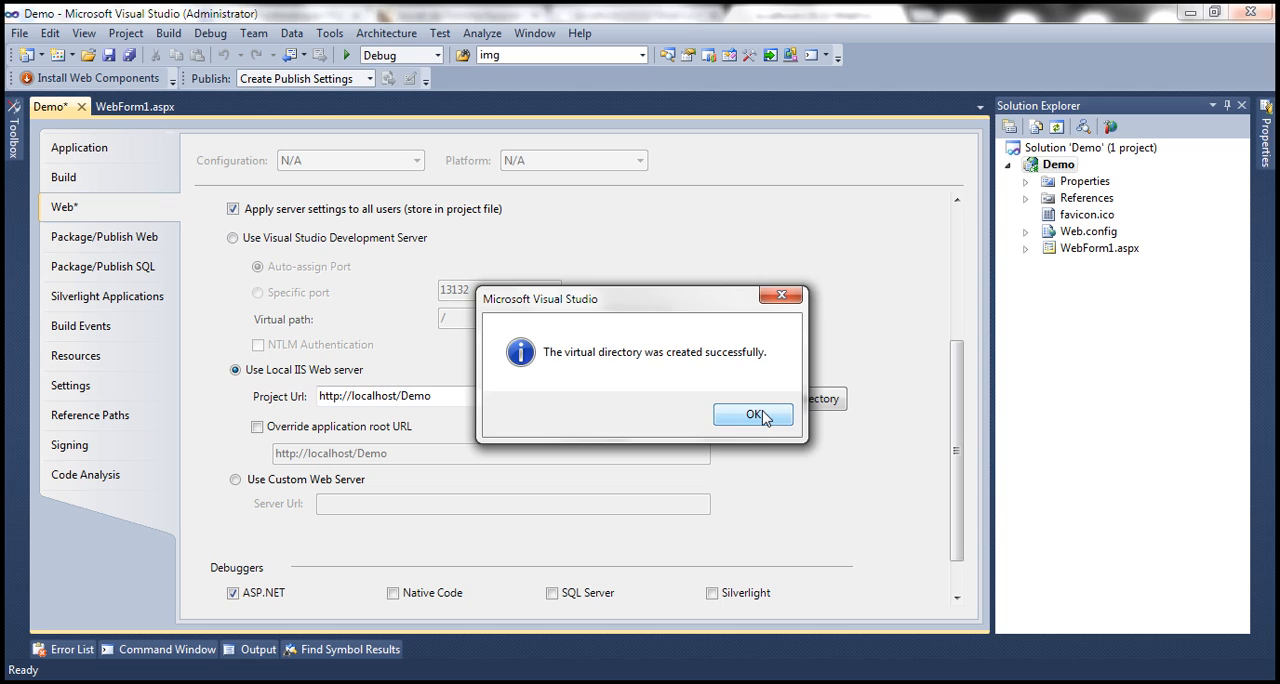
{"action": "left_click", "coordinate": [753, 414]}
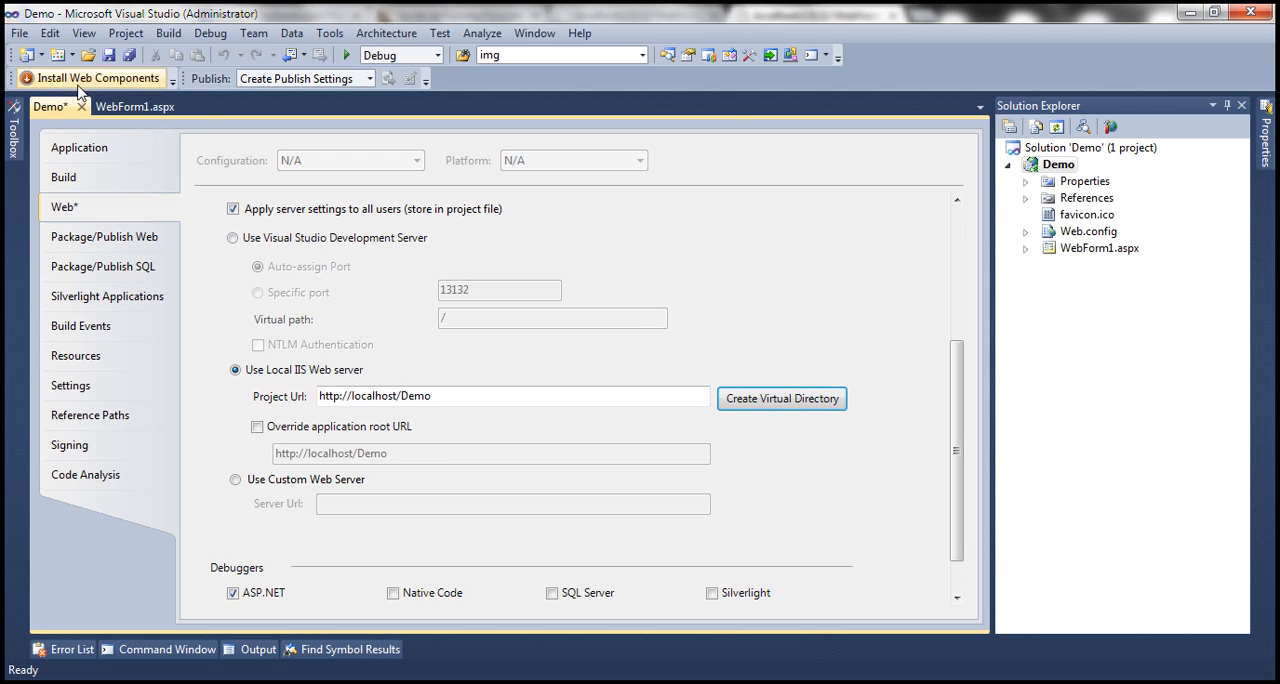
{"action": "left_click", "coordinate": [135, 106]}
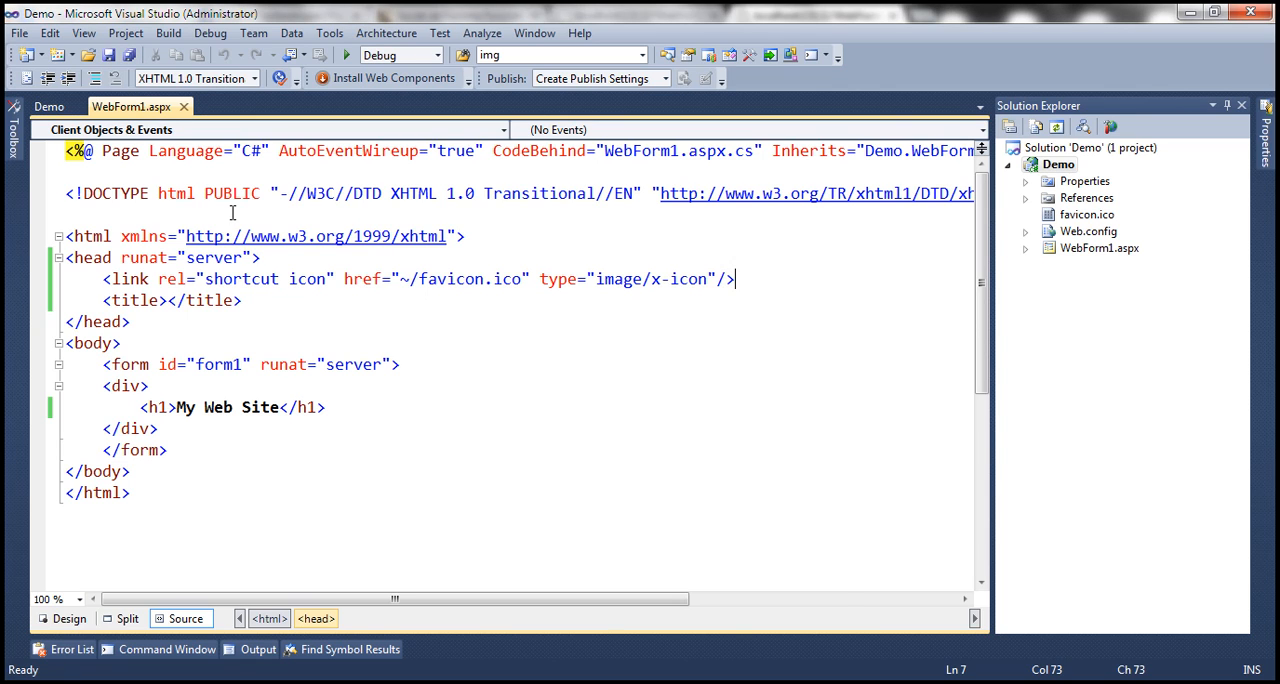